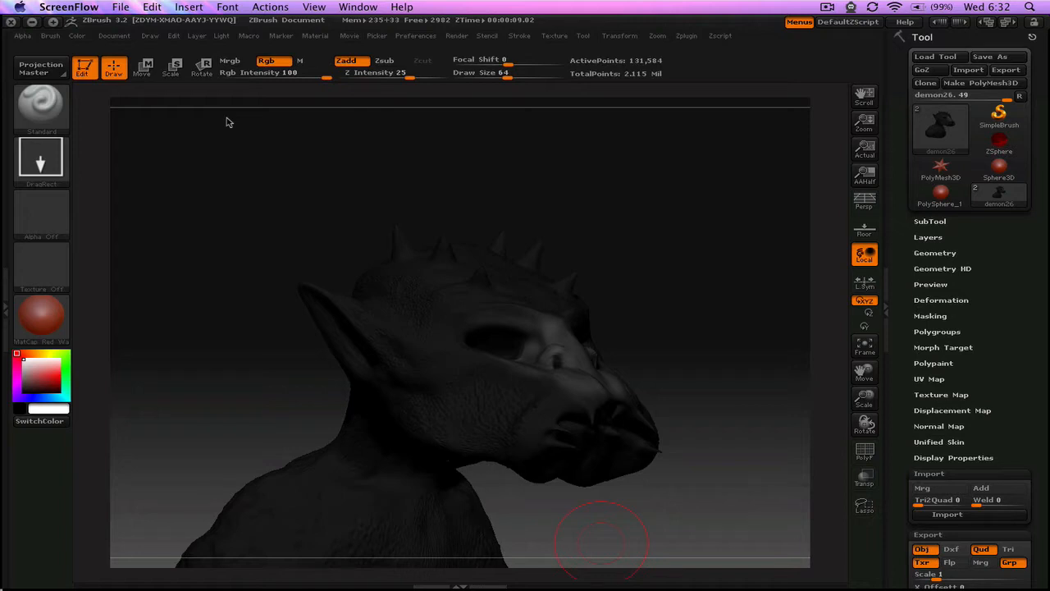
mouse_move(719, 107)
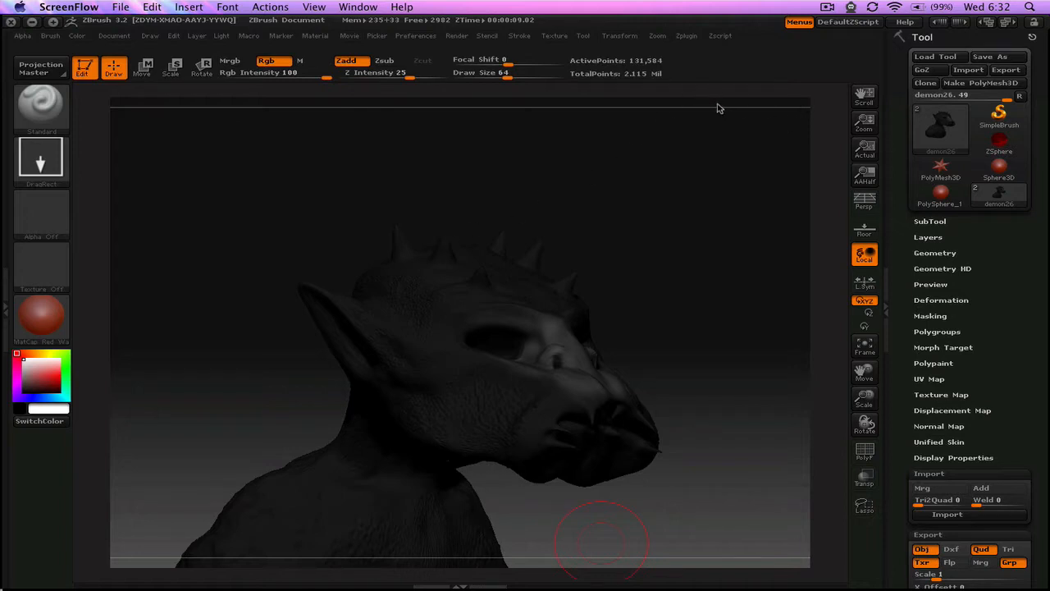
mouse_move(696, 134)
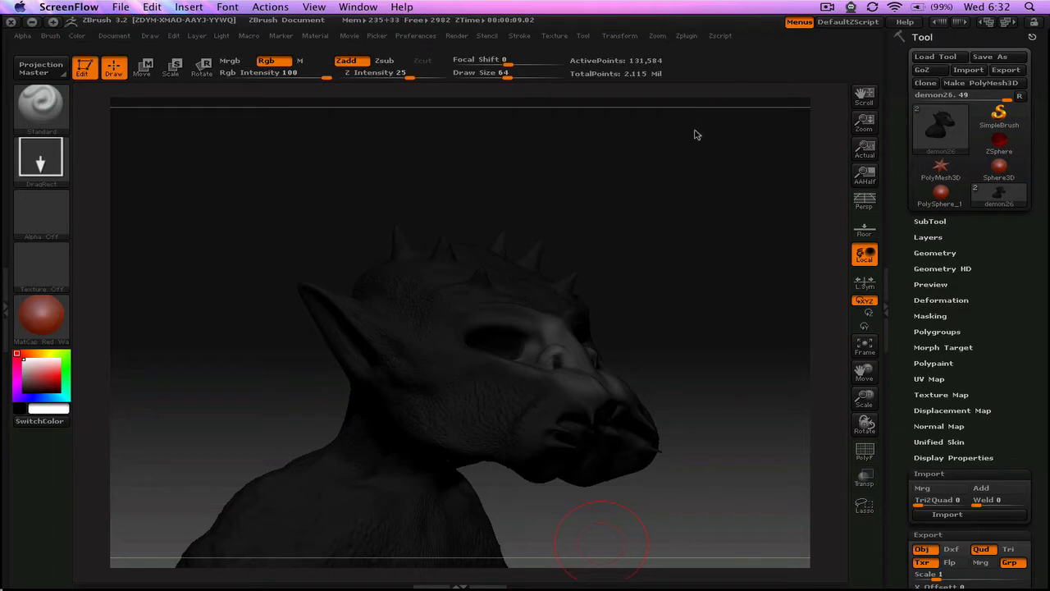
mouse_move(712, 246)
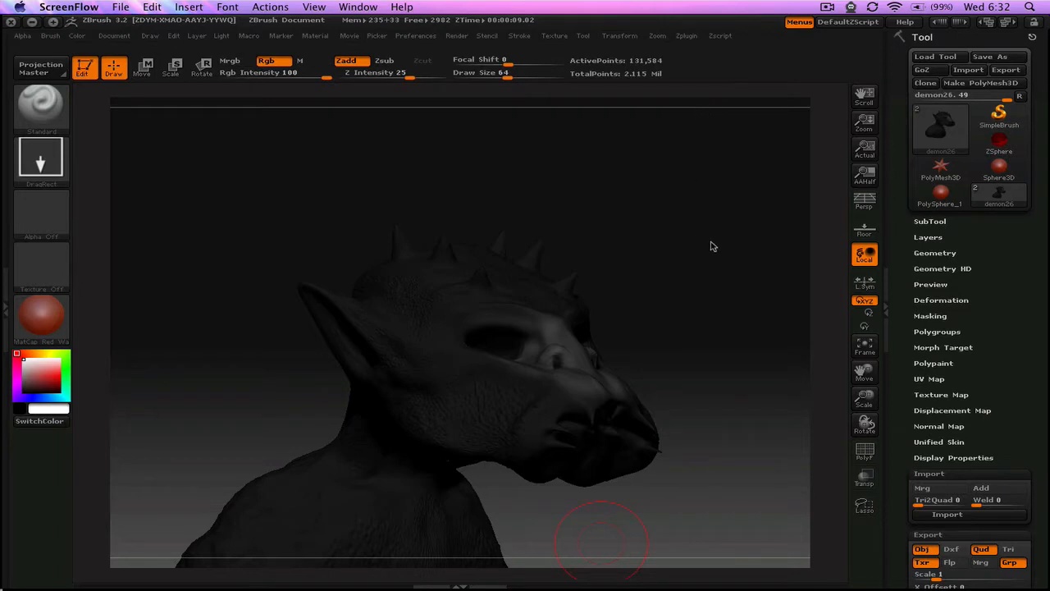
mouse_move(660, 219)
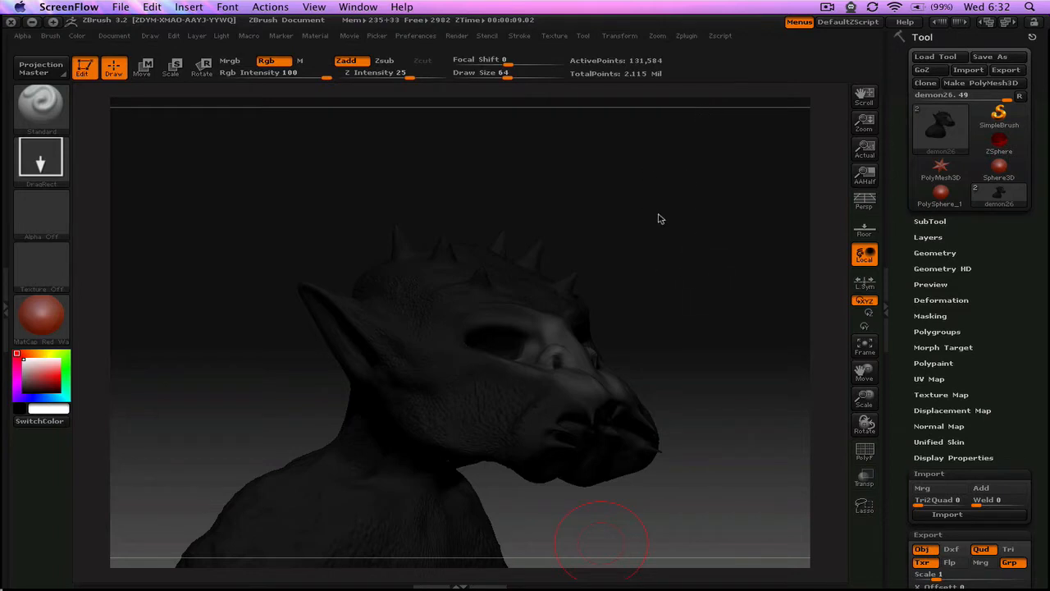
mouse_move(689, 259)
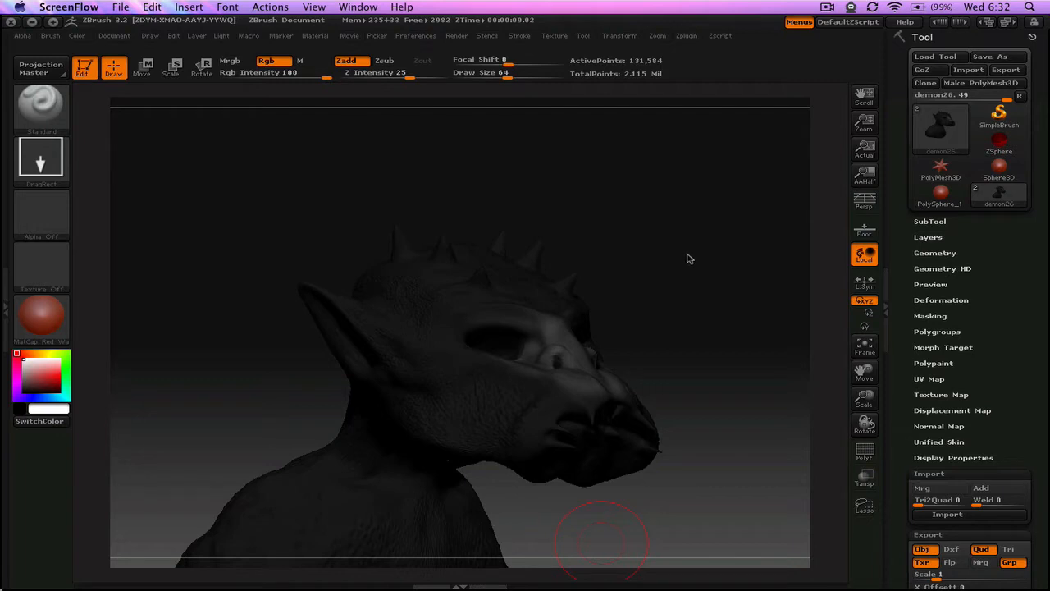
mouse_move(738, 277)
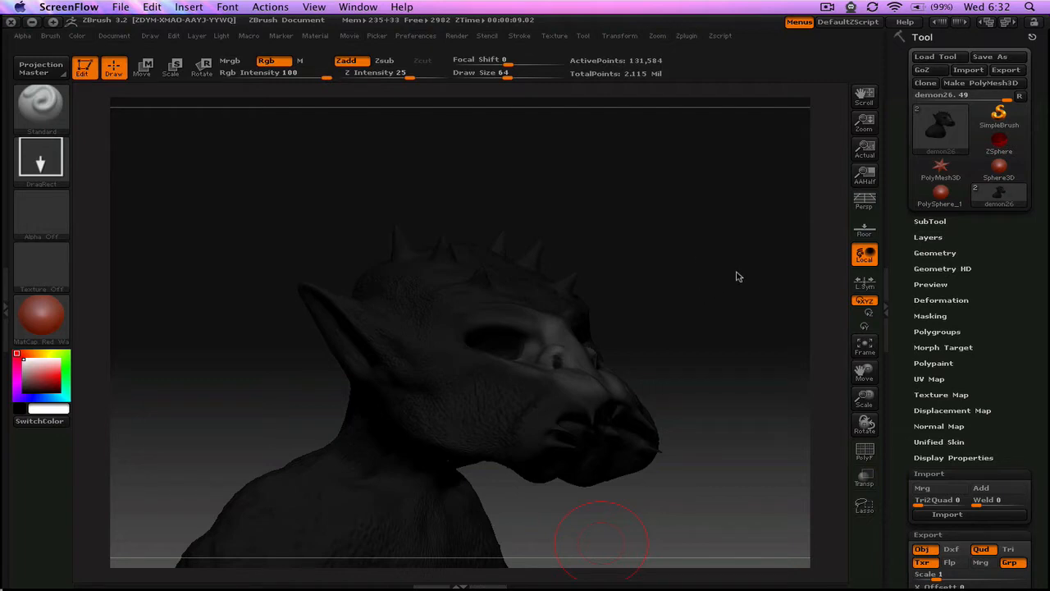
mouse_move(724, 292)
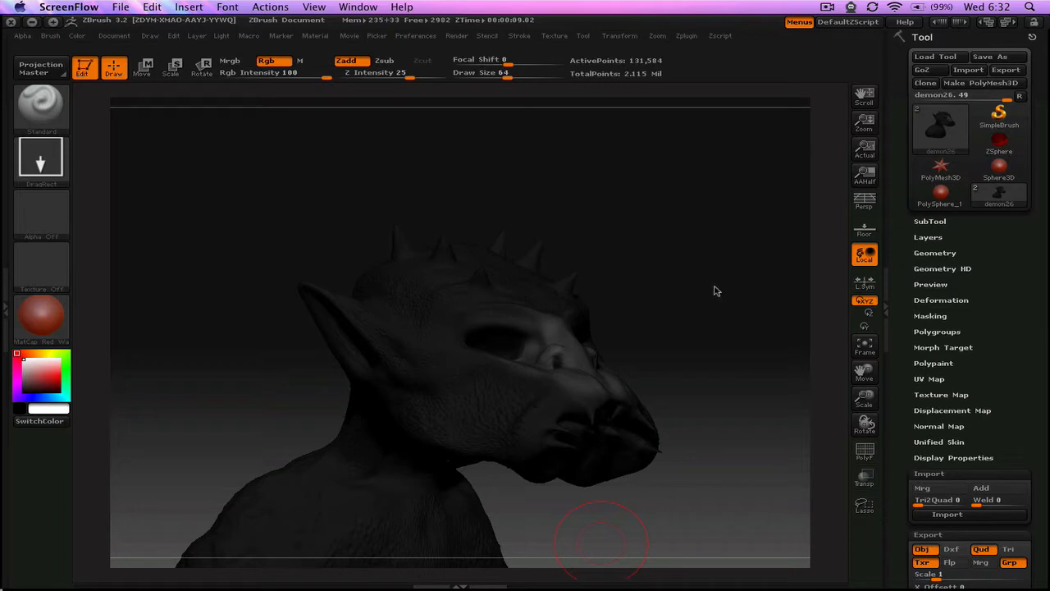
mouse_move(713, 273)
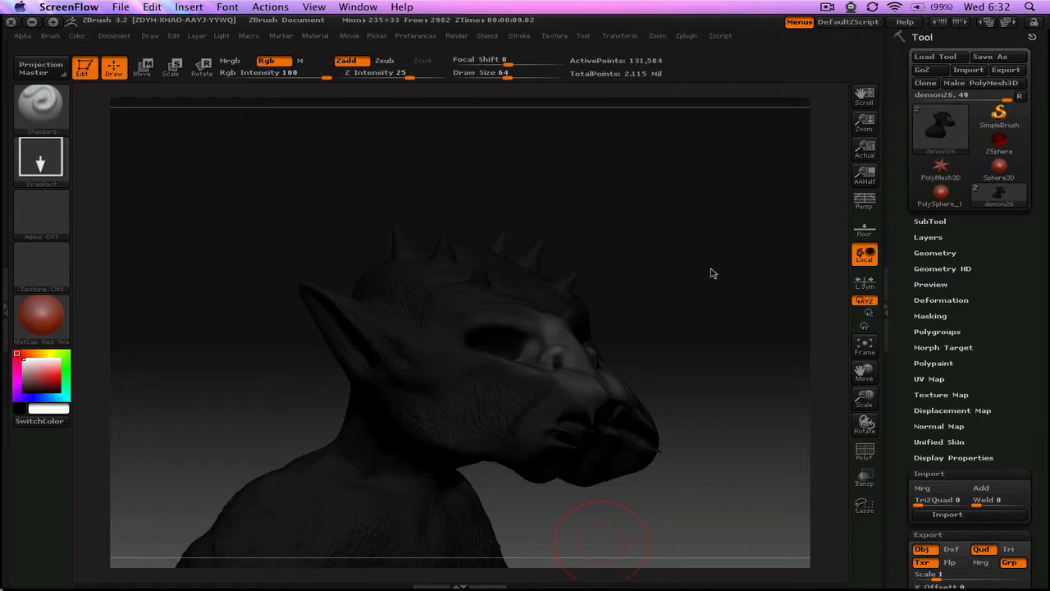
mouse_move(662, 248)
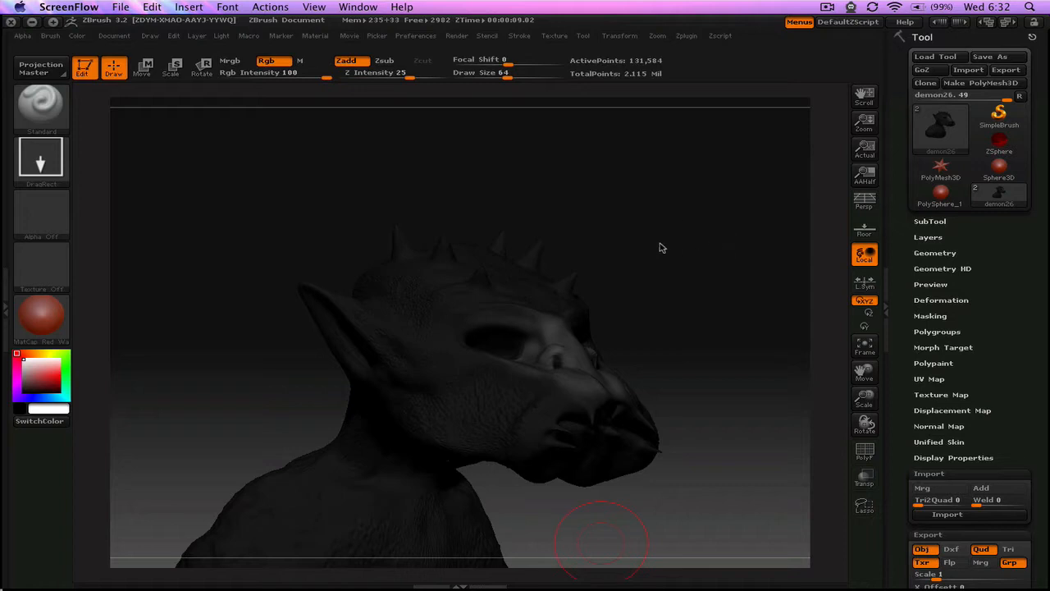
mouse_move(722, 290)
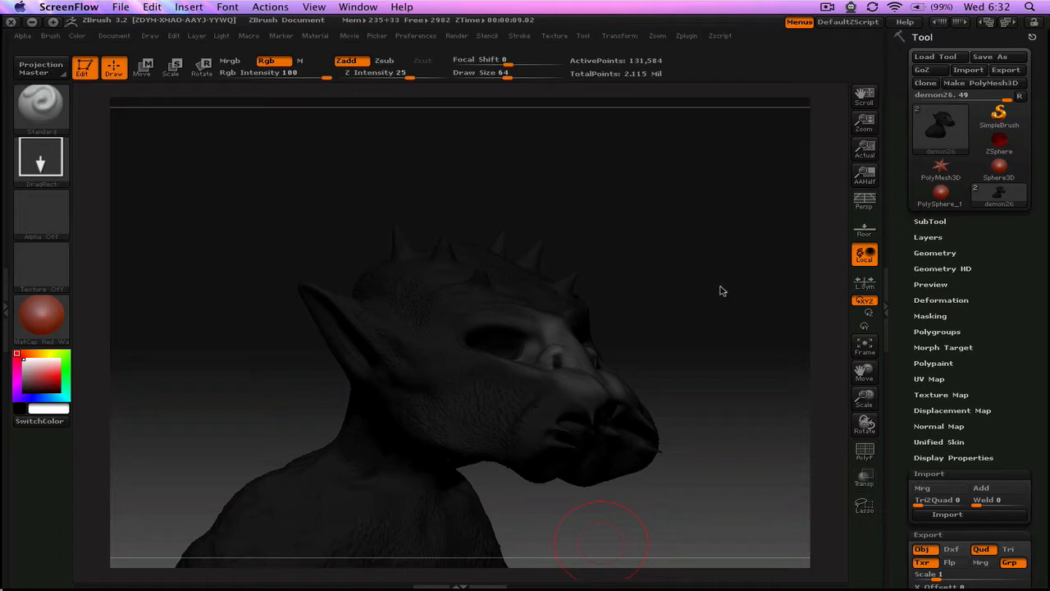
mouse_move(690, 318)
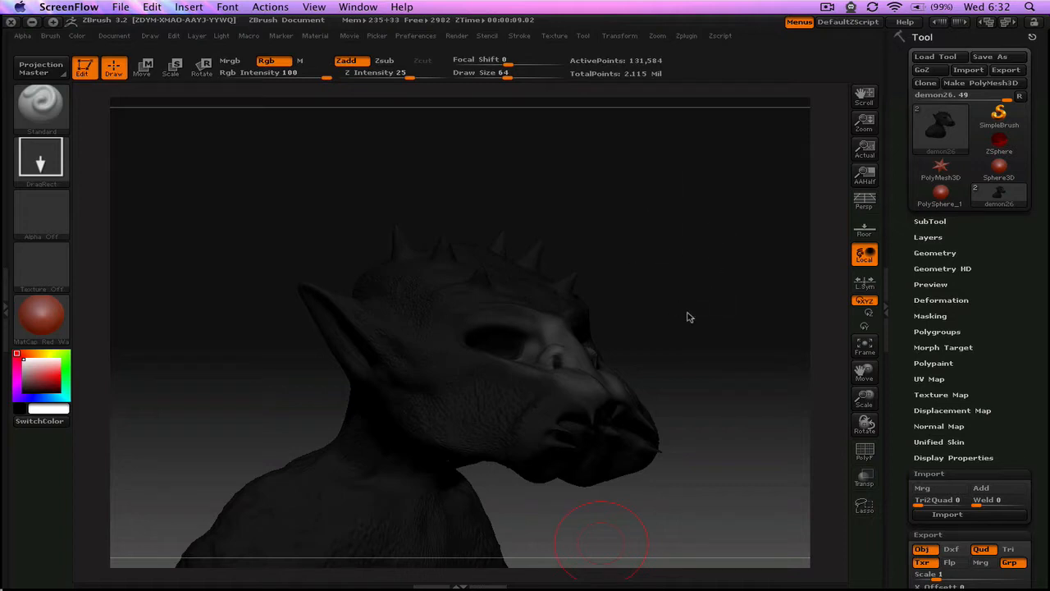
mouse_move(701, 272)
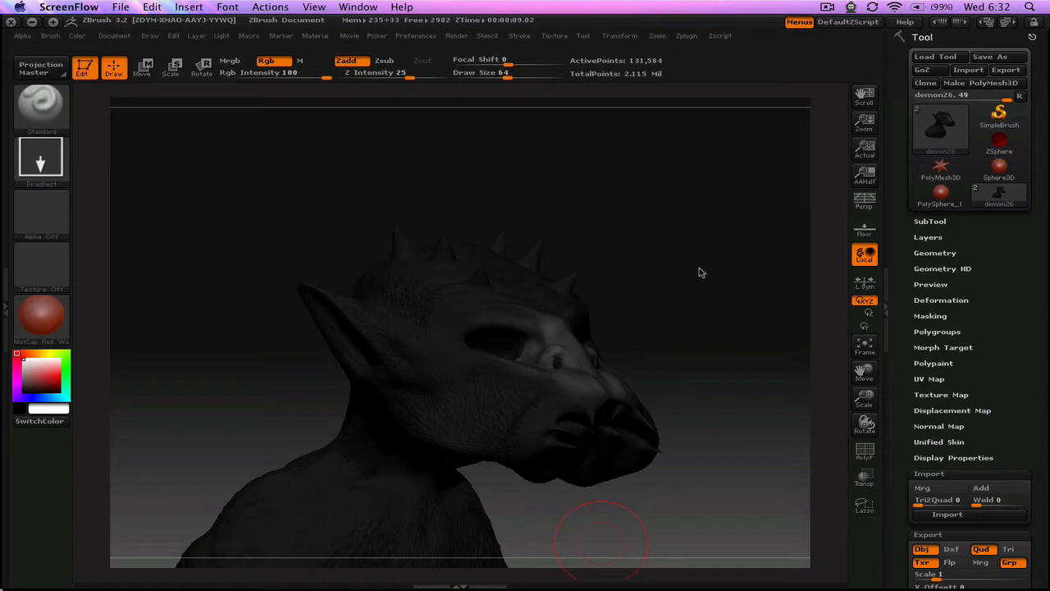
mouse_move(689, 293)
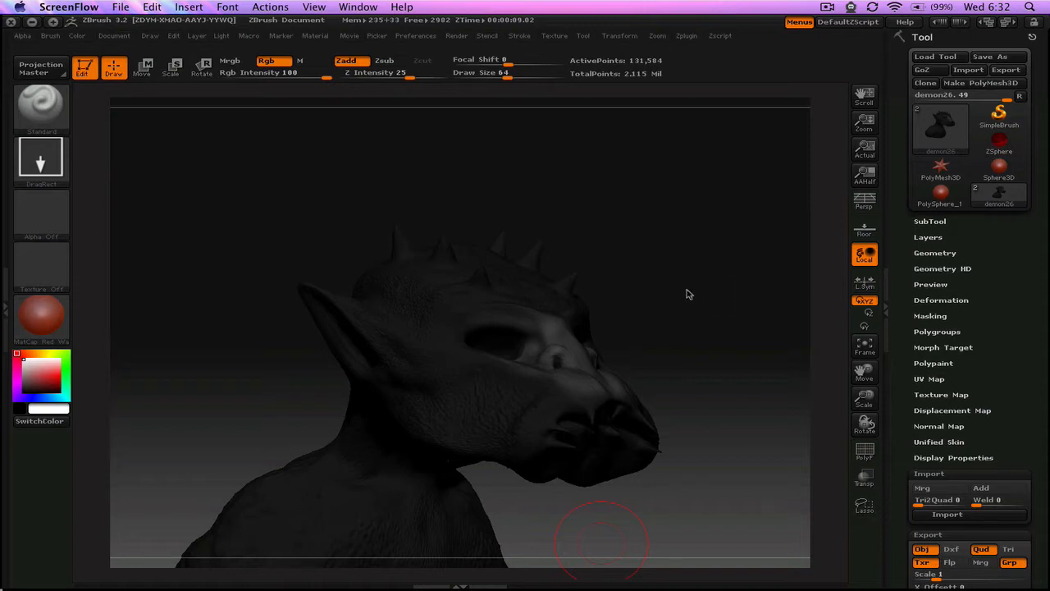
mouse_move(675, 287)
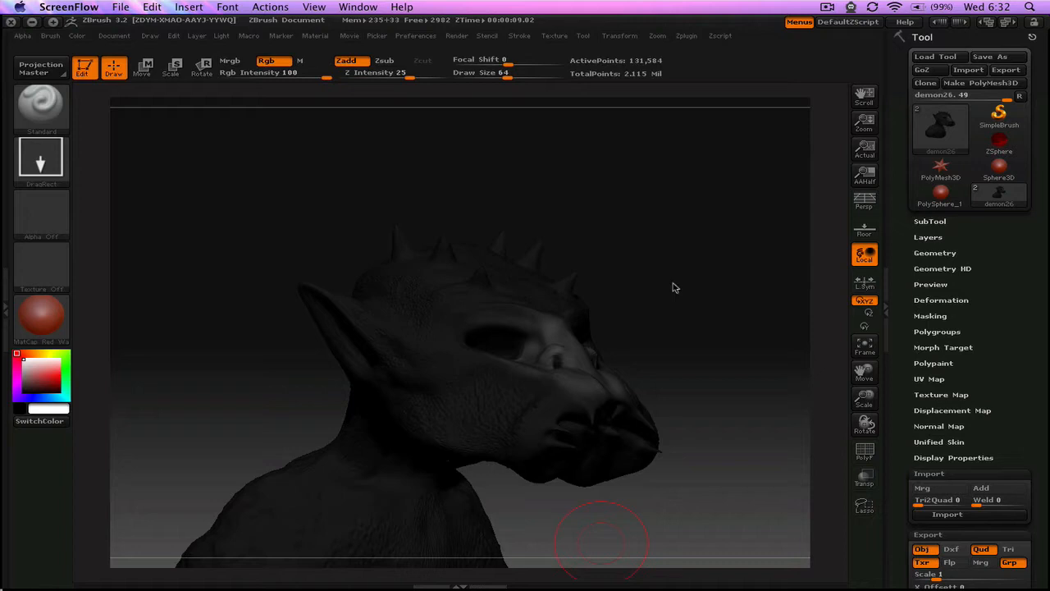
mouse_move(655, 260)
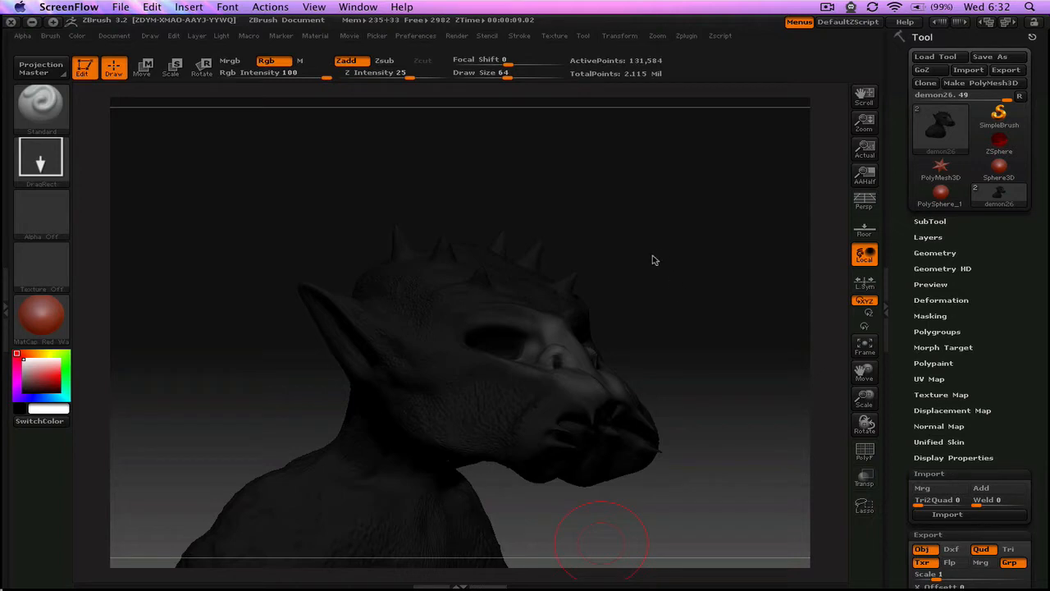
mouse_move(665, 266)
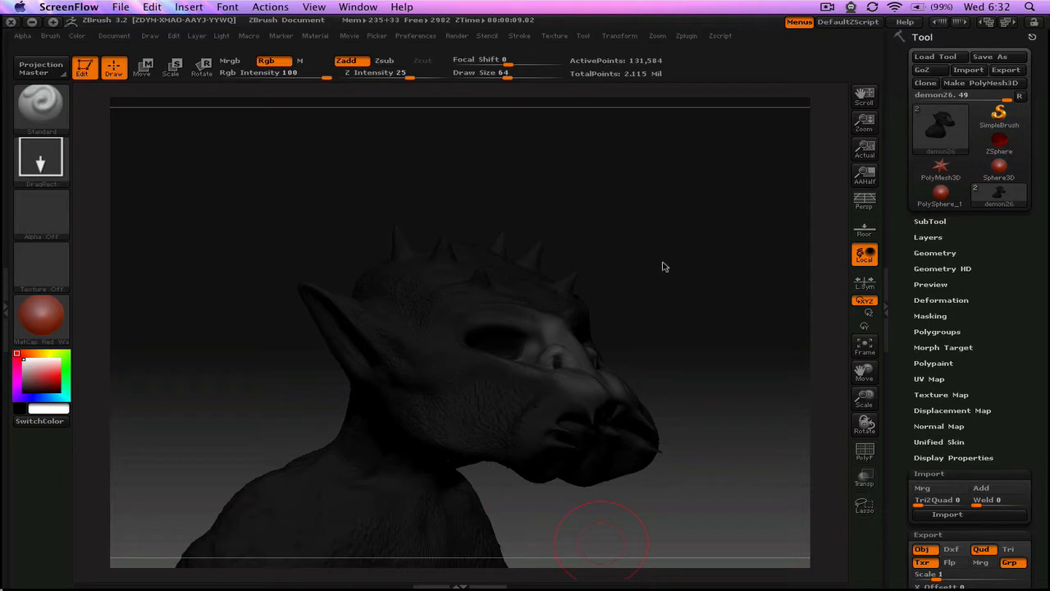
mouse_move(712, 317)
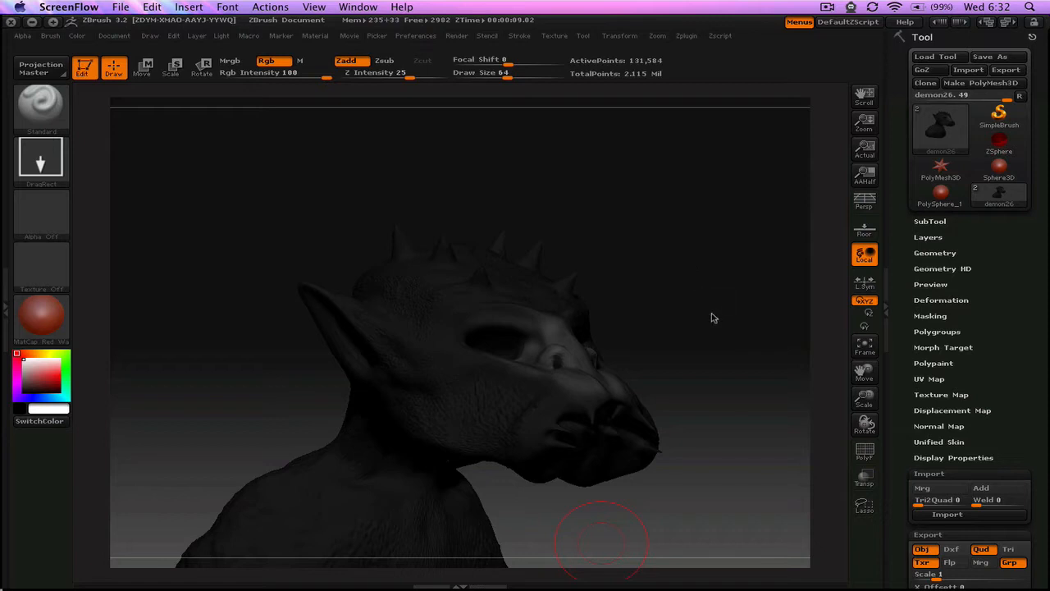
mouse_move(681, 242)
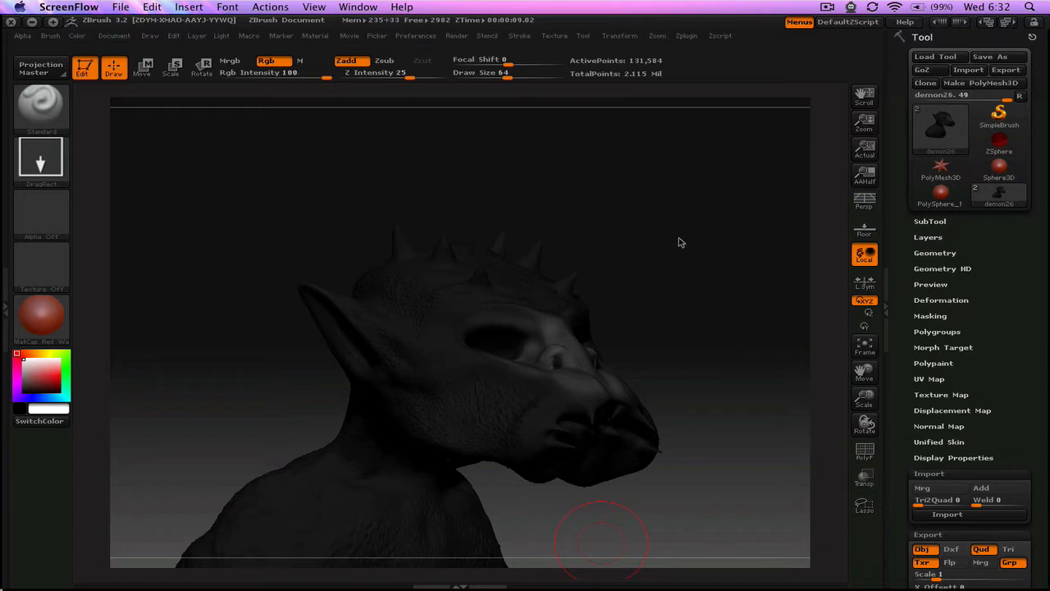
mouse_move(662, 308)
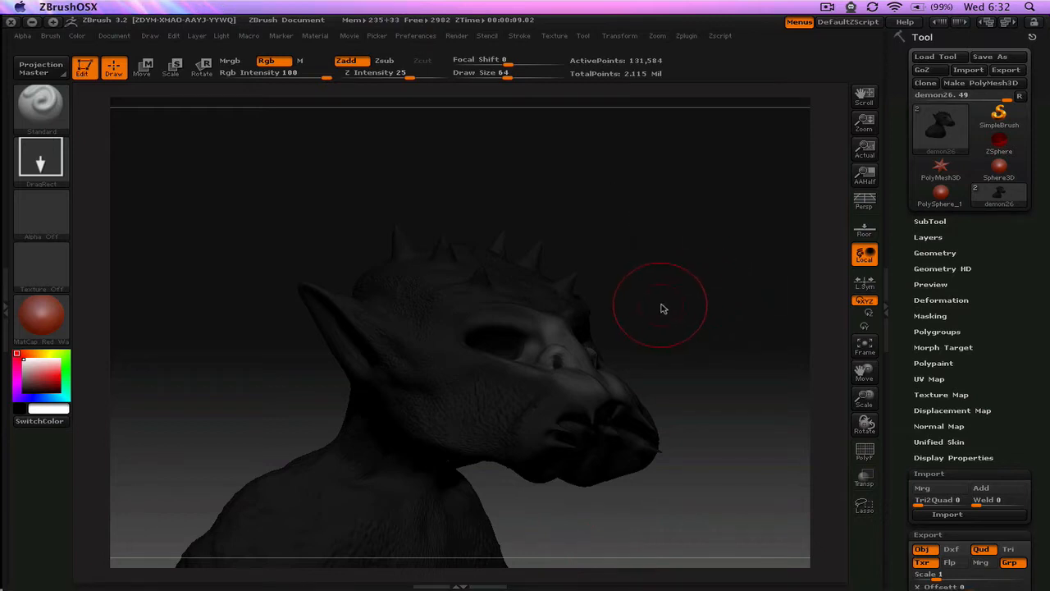
mouse_move(517, 205)
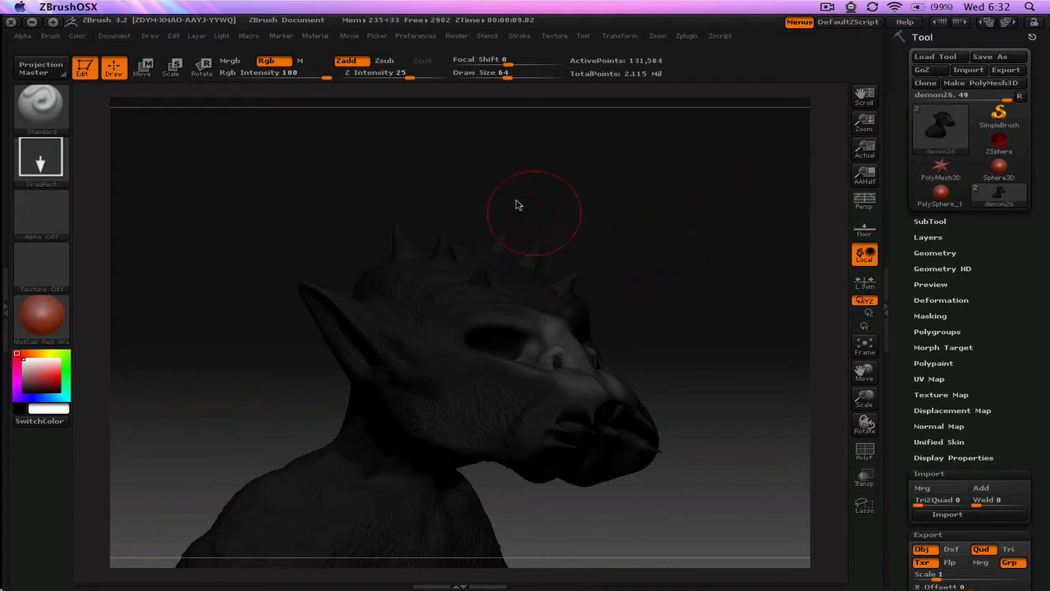
Expand the Geometry subpalette to show the demon head at SDiv level 1
left_click_drag(517, 205, 665, 340)
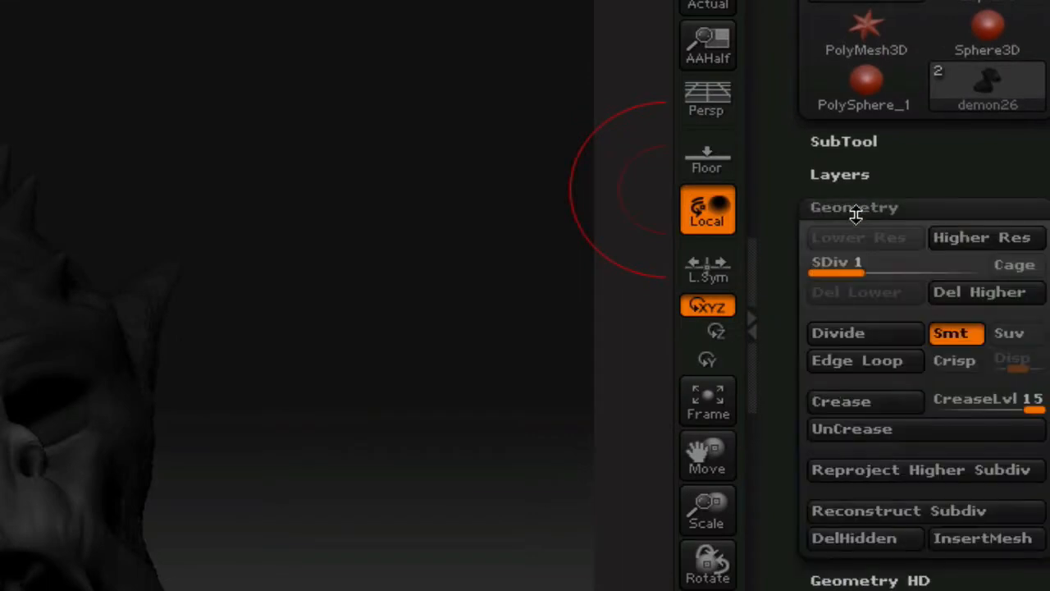
mouse_move(858, 237)
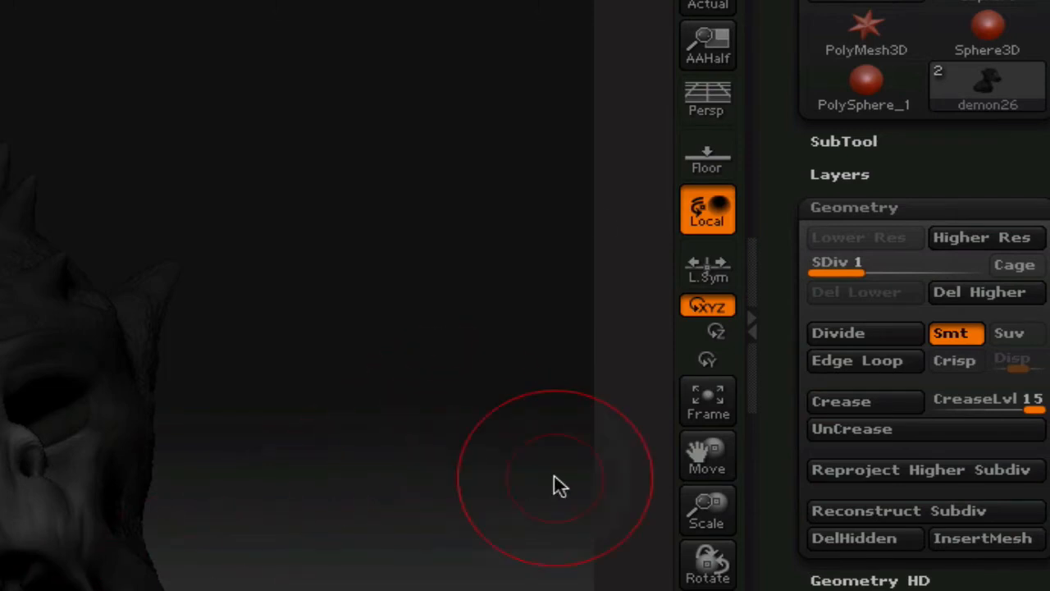
Open Tool > UV Map and run GUVTiles on the demon head
left_click(854, 207)
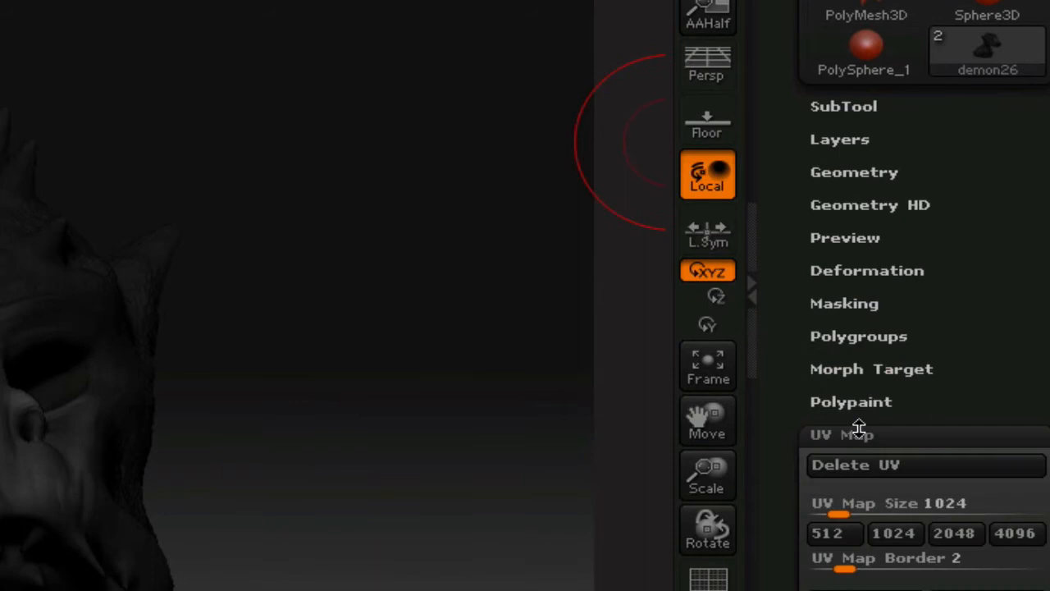
mouse_move(872, 480)
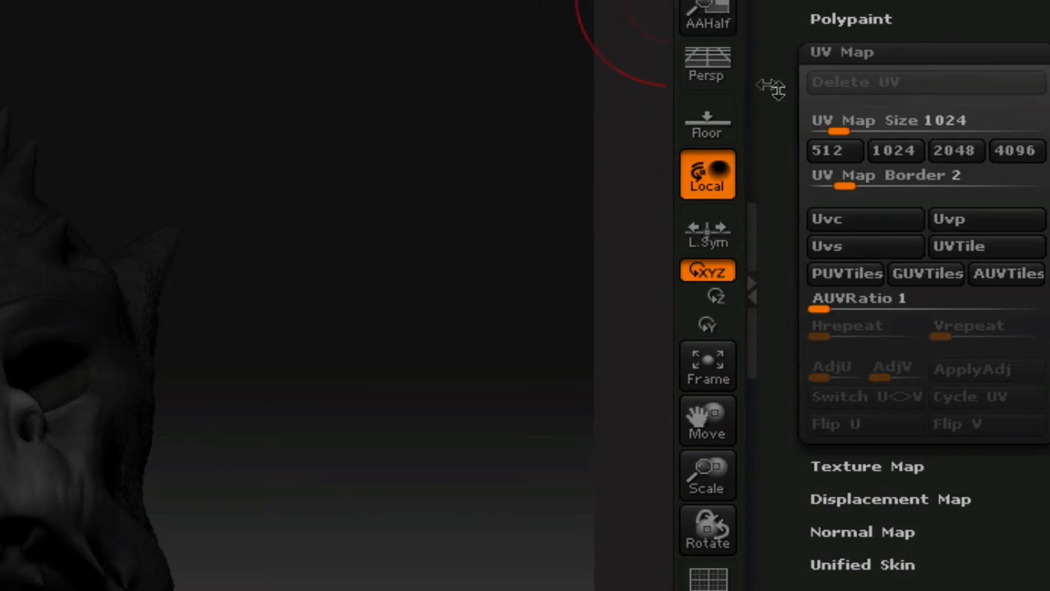
mouse_move(910, 175)
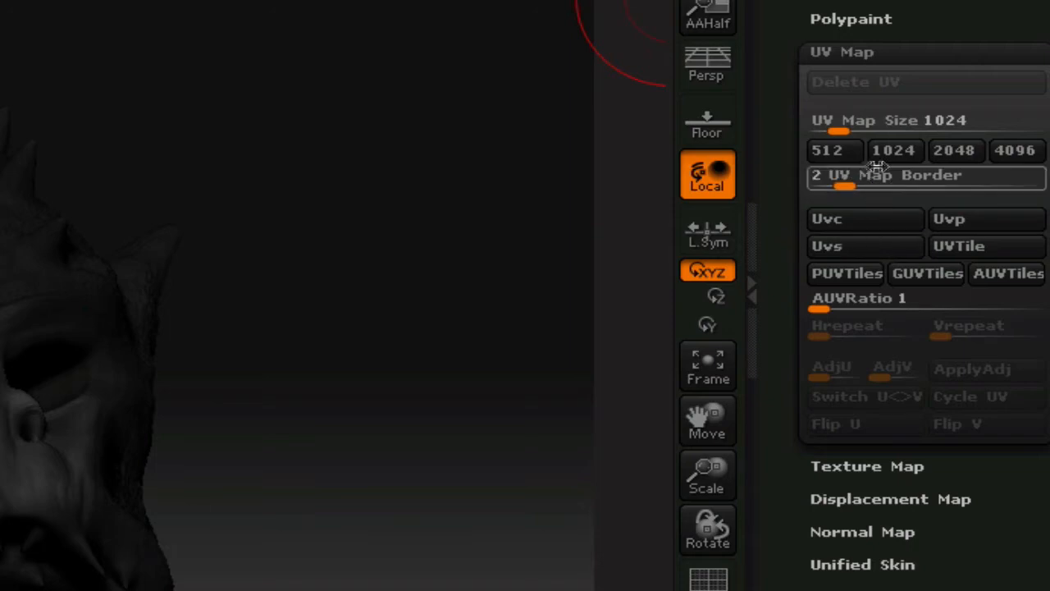
mouse_move(861, 175)
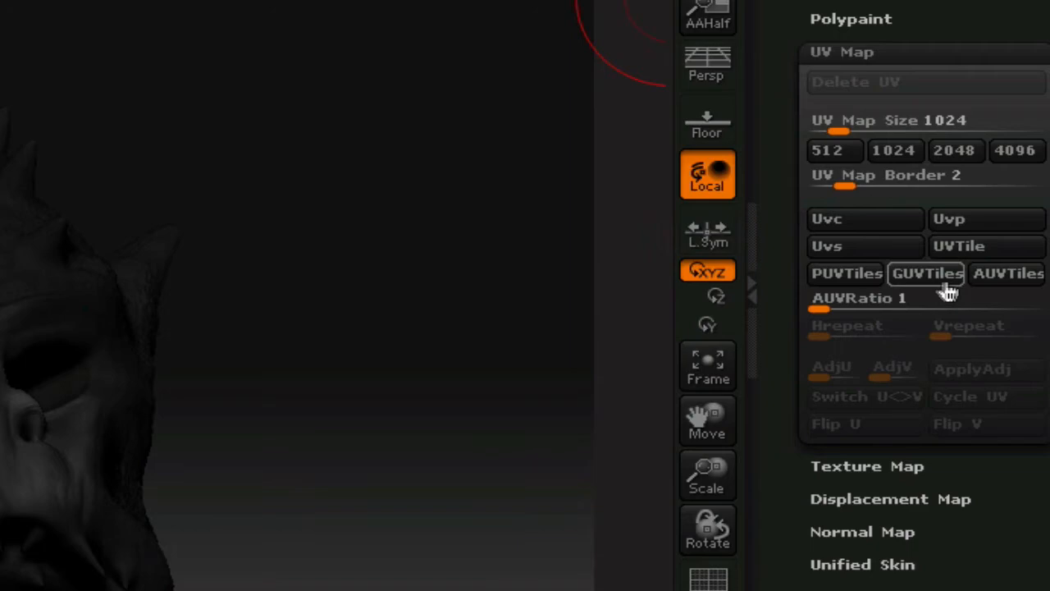
mouse_move(926, 273)
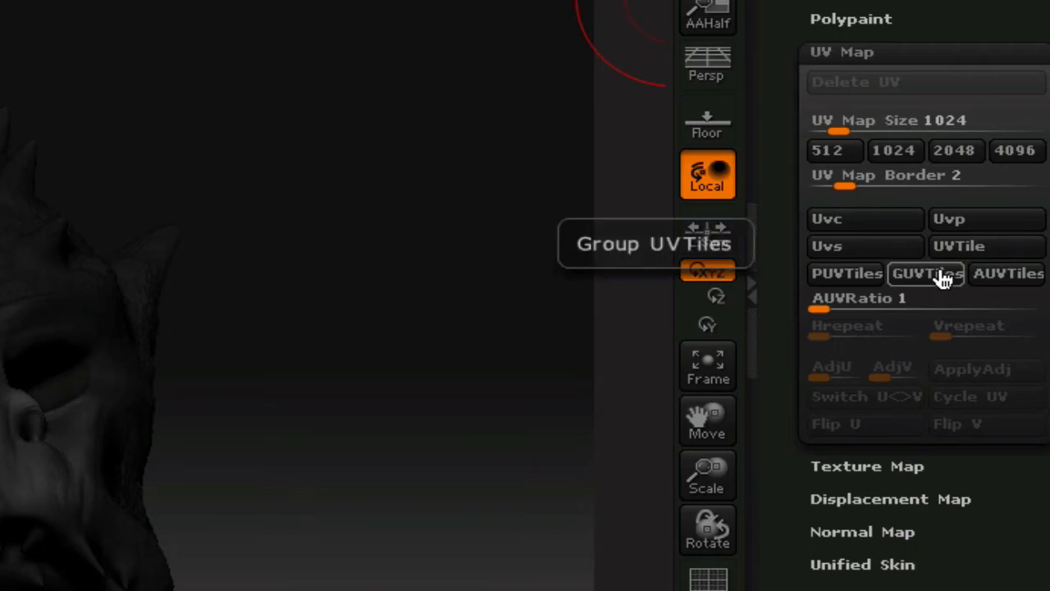
mouse_move(941, 281)
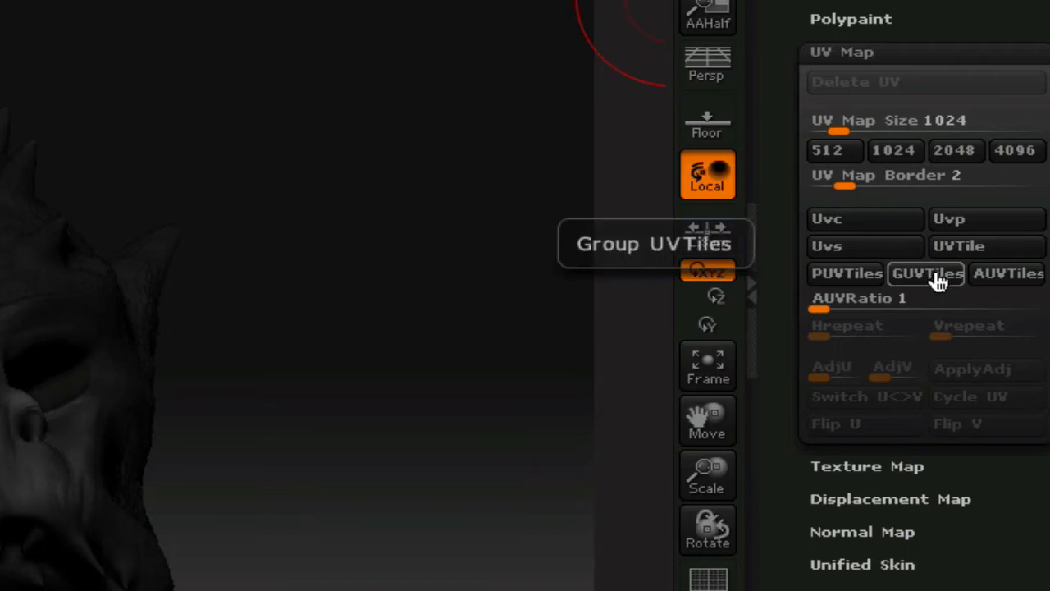
left_click(926, 273)
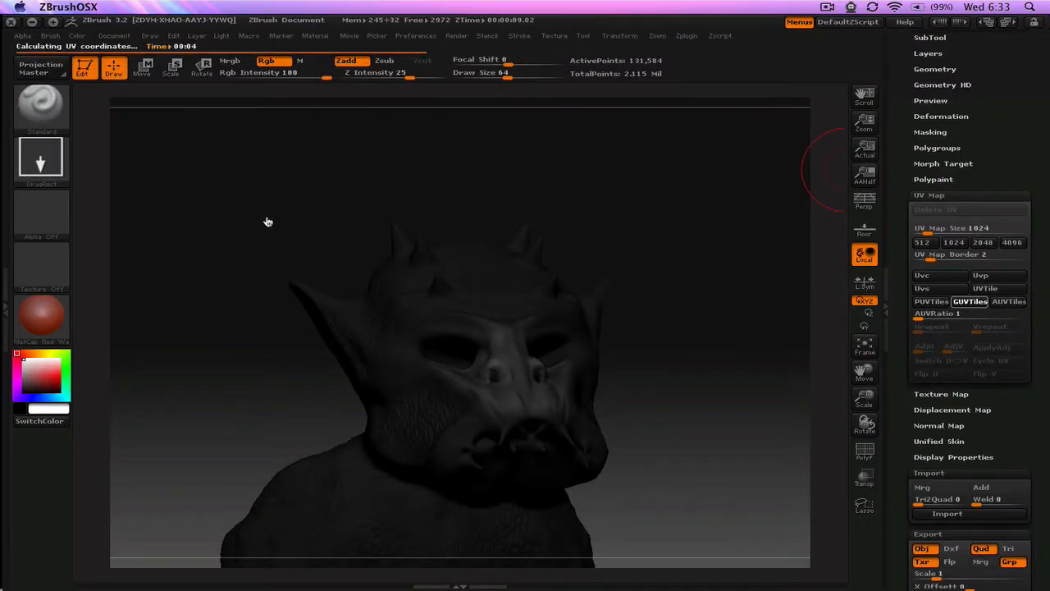
mouse_move(262, 193)
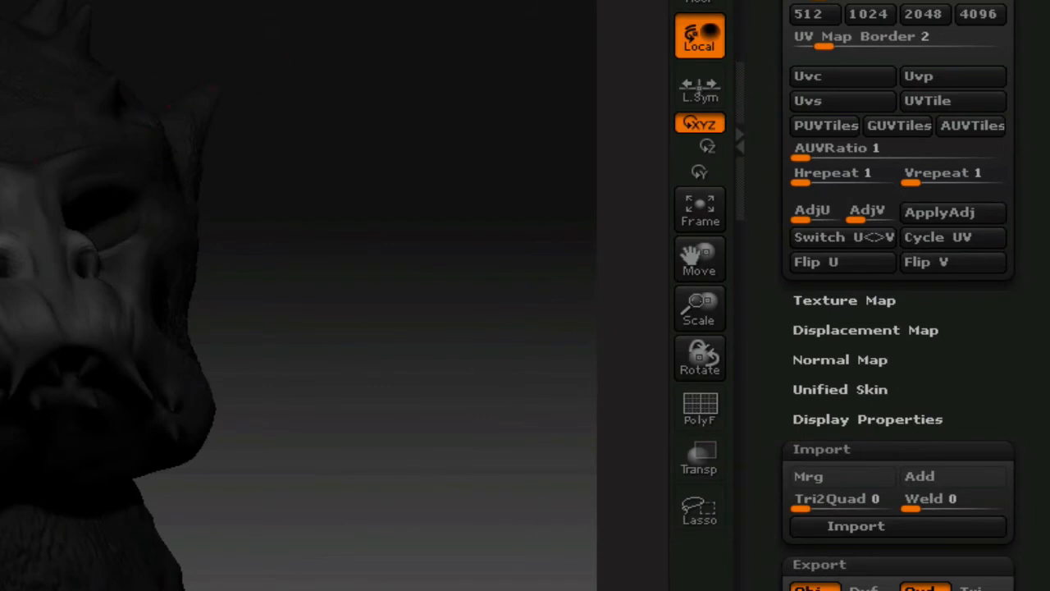
Drag the SDiv slider in Tool > Geometry up to level 3
scroll("down", 3)
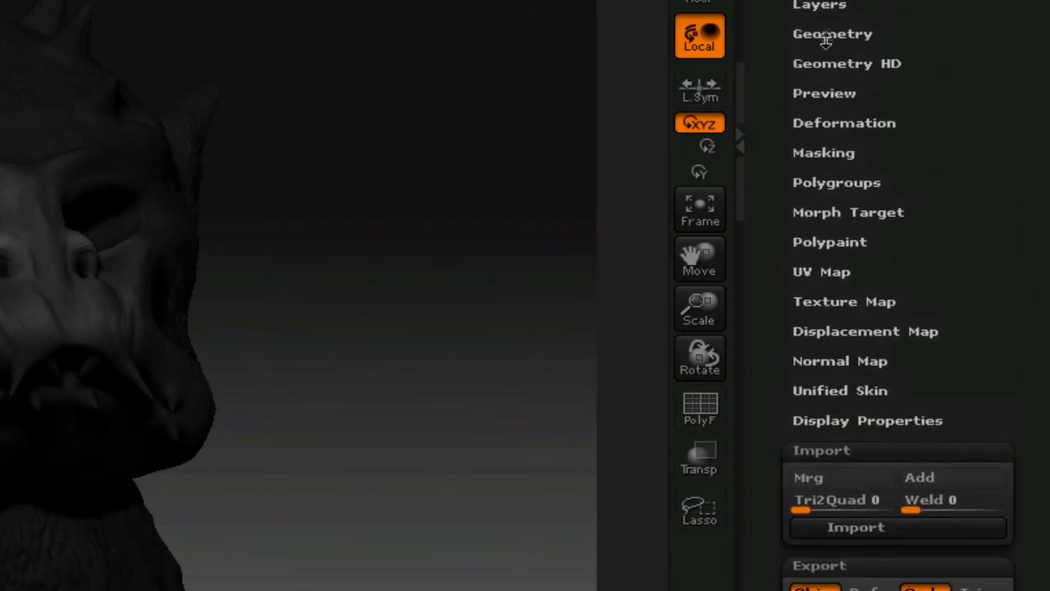
left_click(831, 33)
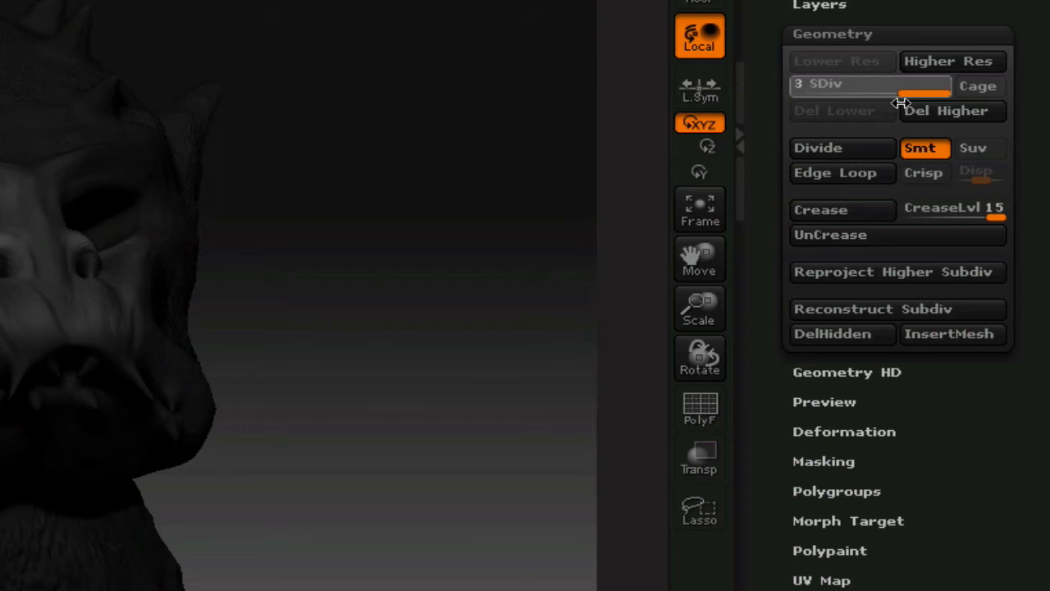
mouse_move(404, 226)
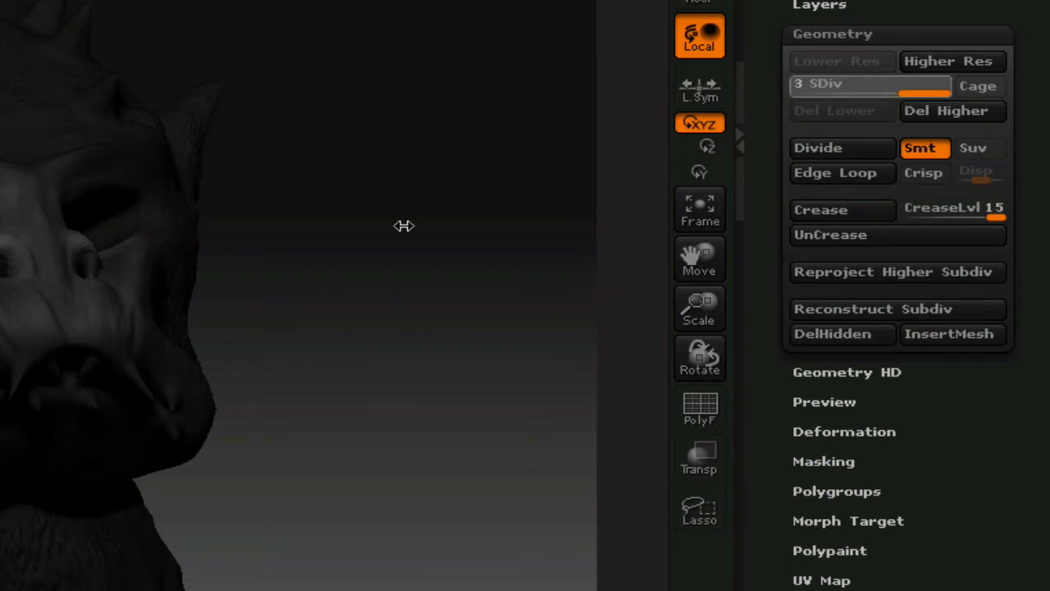
mouse_move(168, 303)
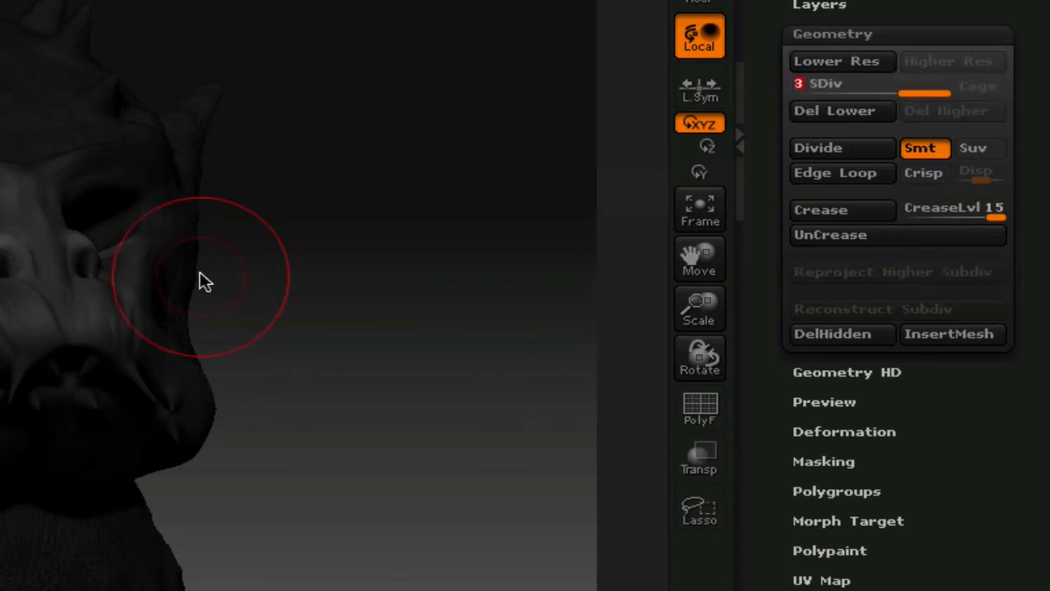
left_click_drag(205, 282, 309, 402)
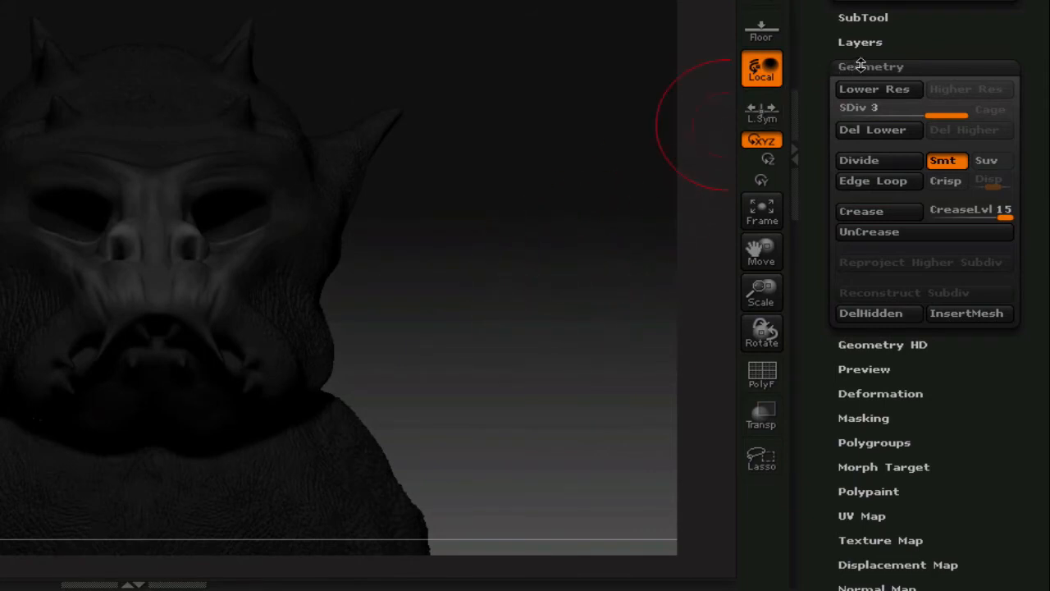
Collapse Geometry and expand the Texture Map subpalette for New From Polypaint
left_click(870, 66)
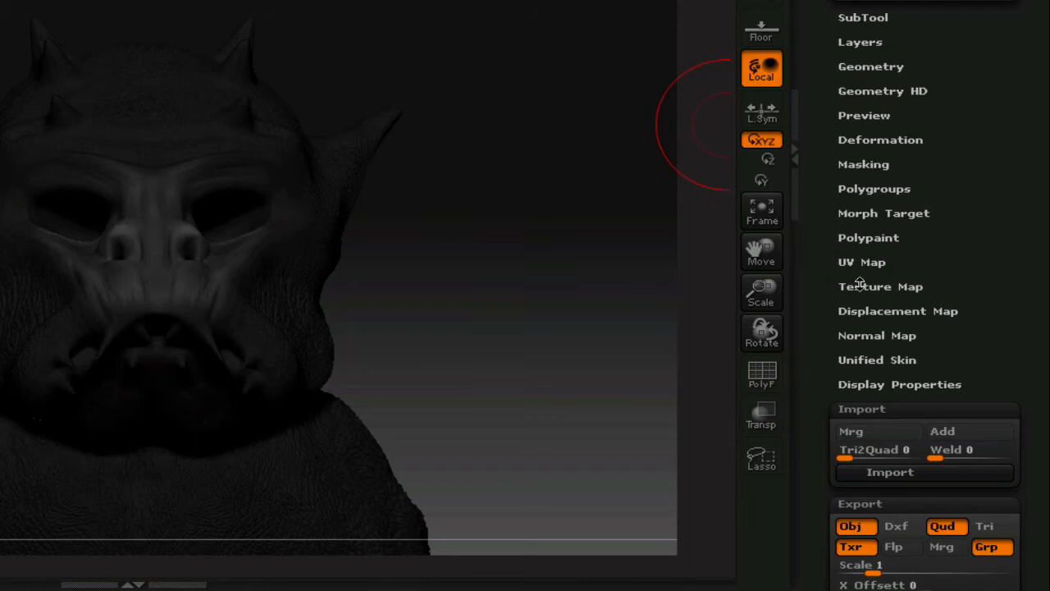
left_click(880, 286)
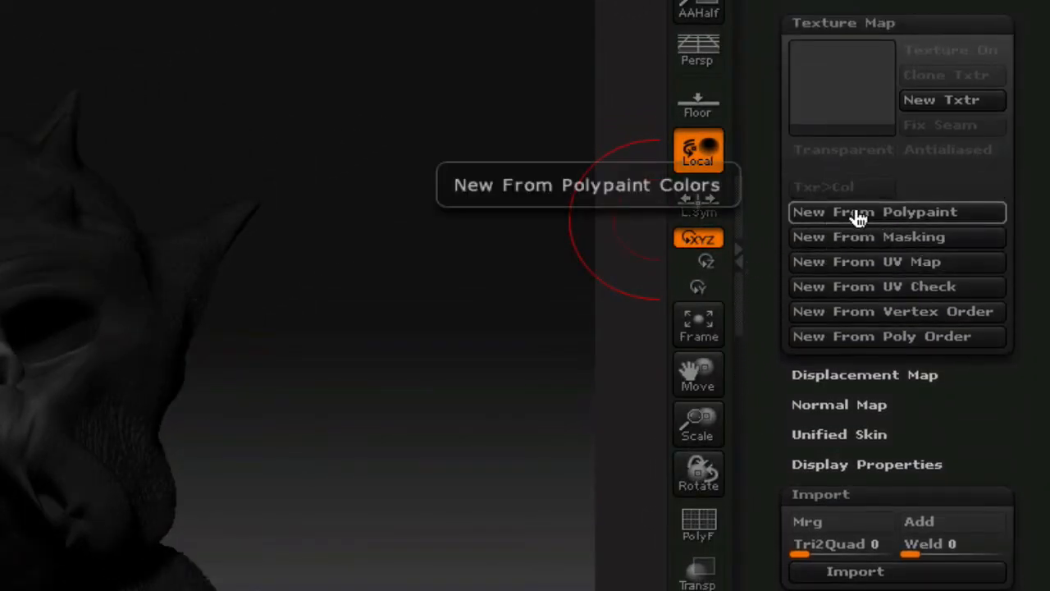
mouse_move(837, 272)
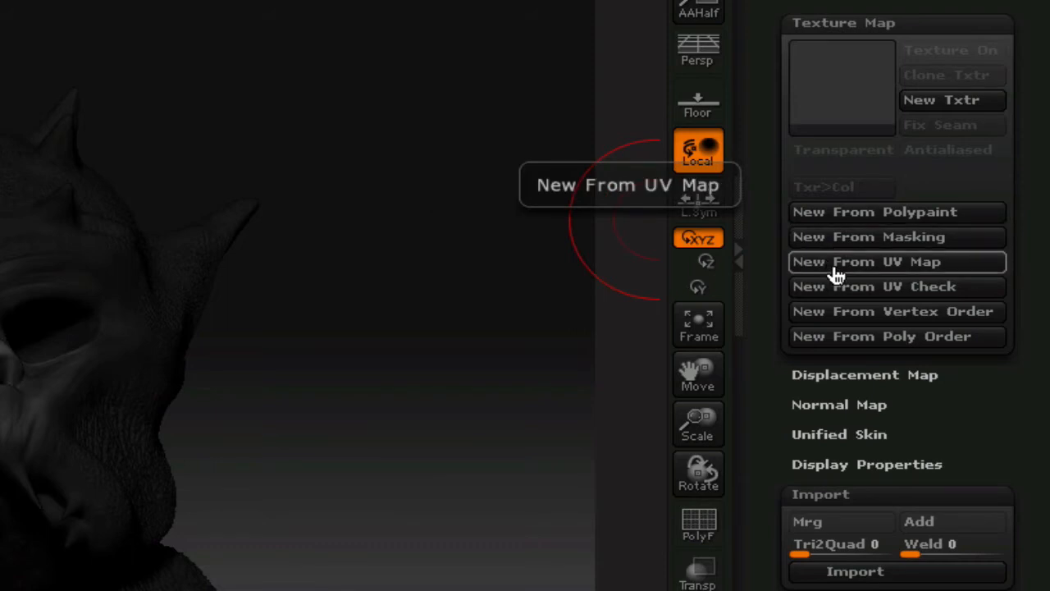
mouse_move(867, 221)
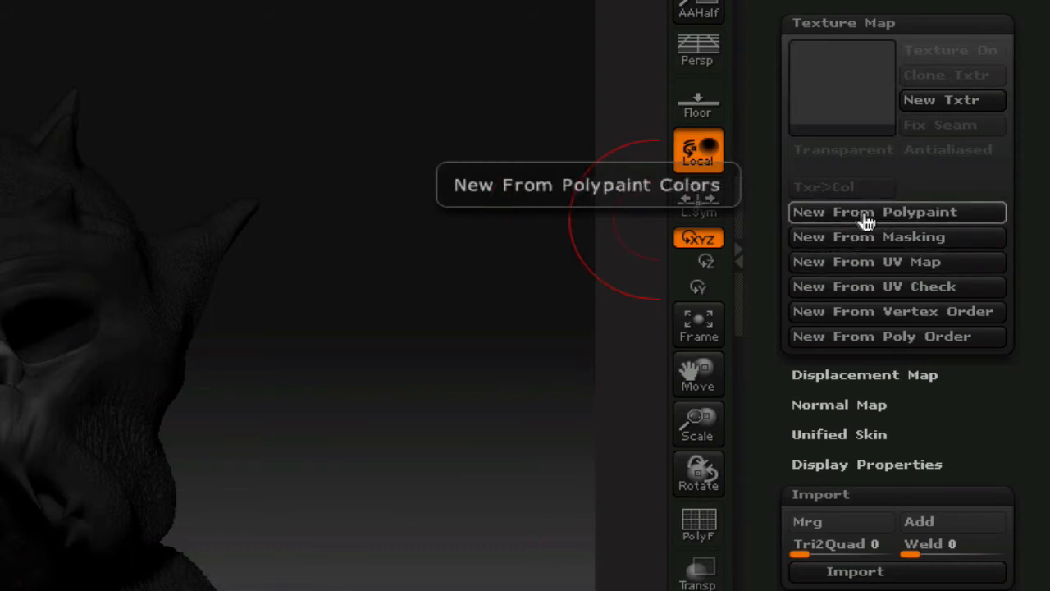
mouse_move(799, 147)
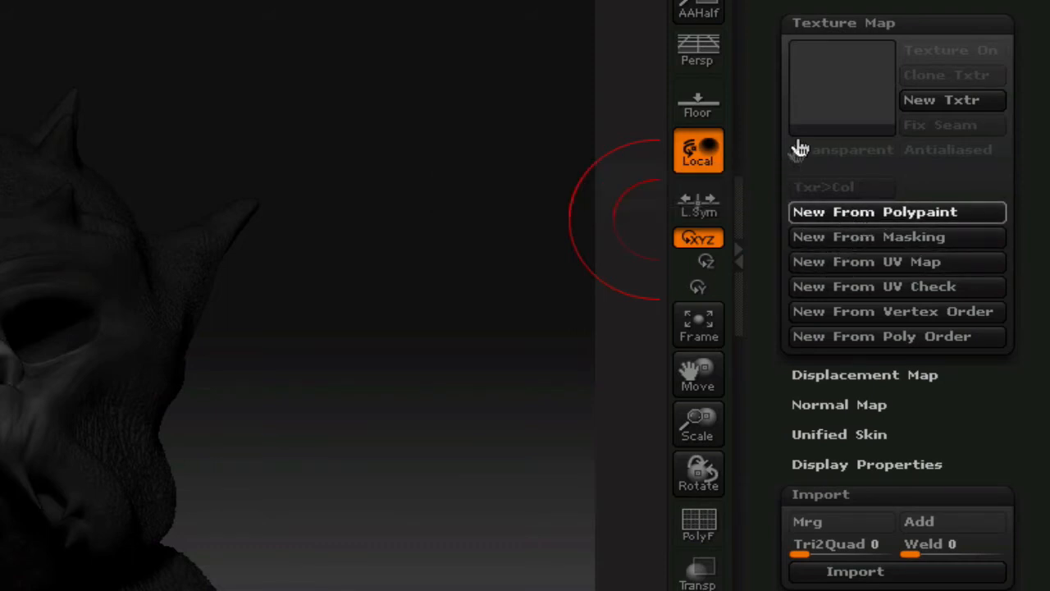
mouse_move(781, 145)
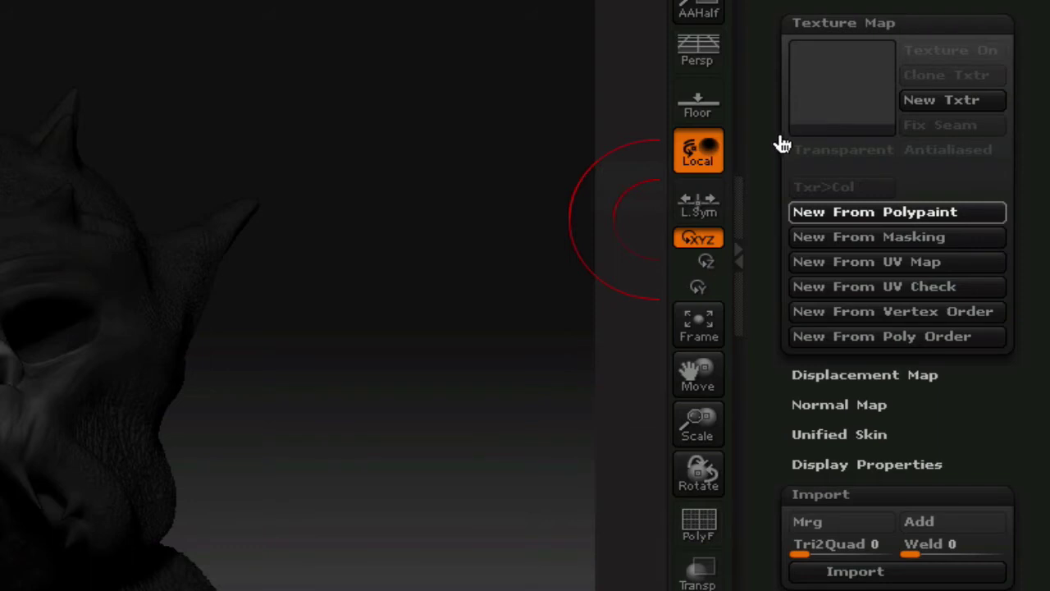
mouse_move(790, 147)
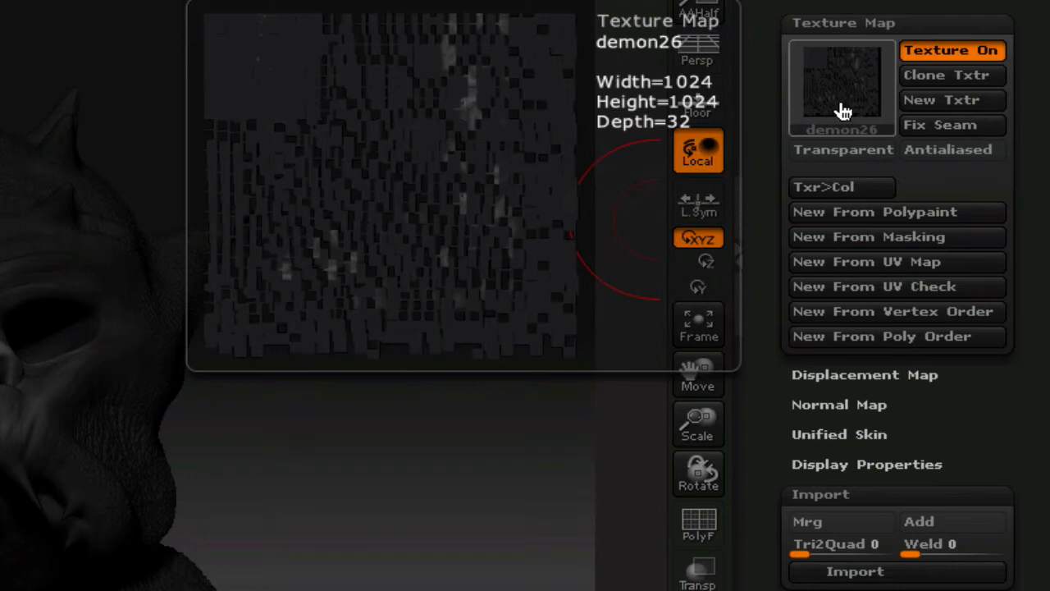
mouse_move(794, 109)
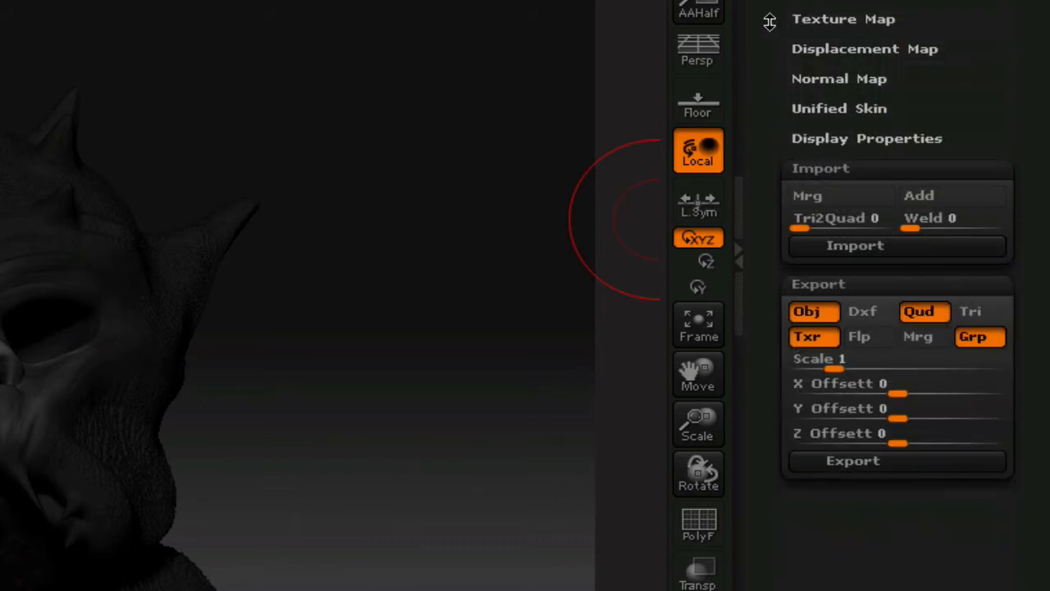
Drag the SDiv slider in Tool > Geometry down to level 1
scroll("up", 3)
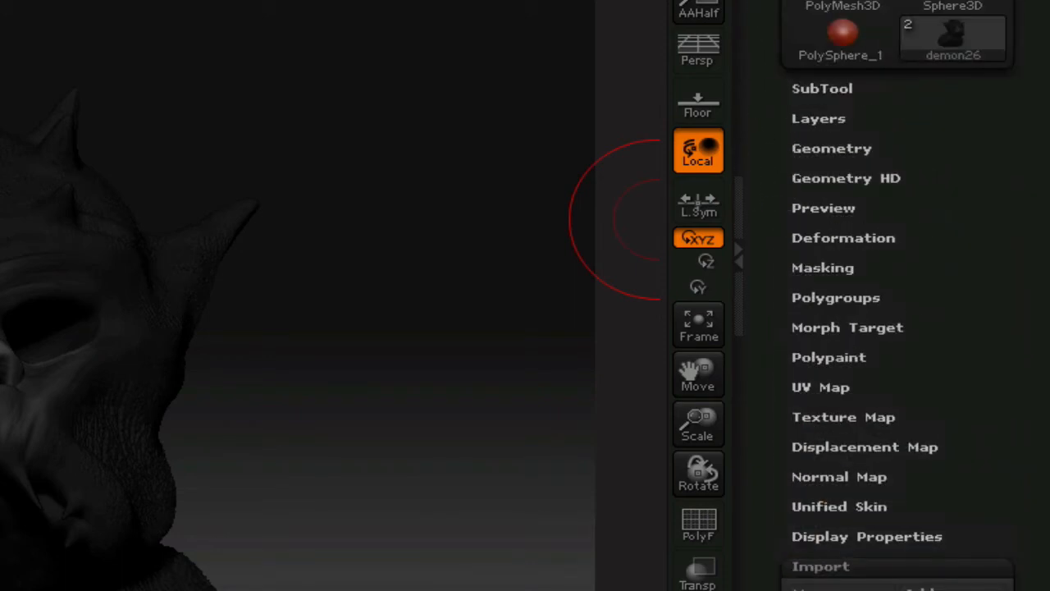
mouse_move(845, 154)
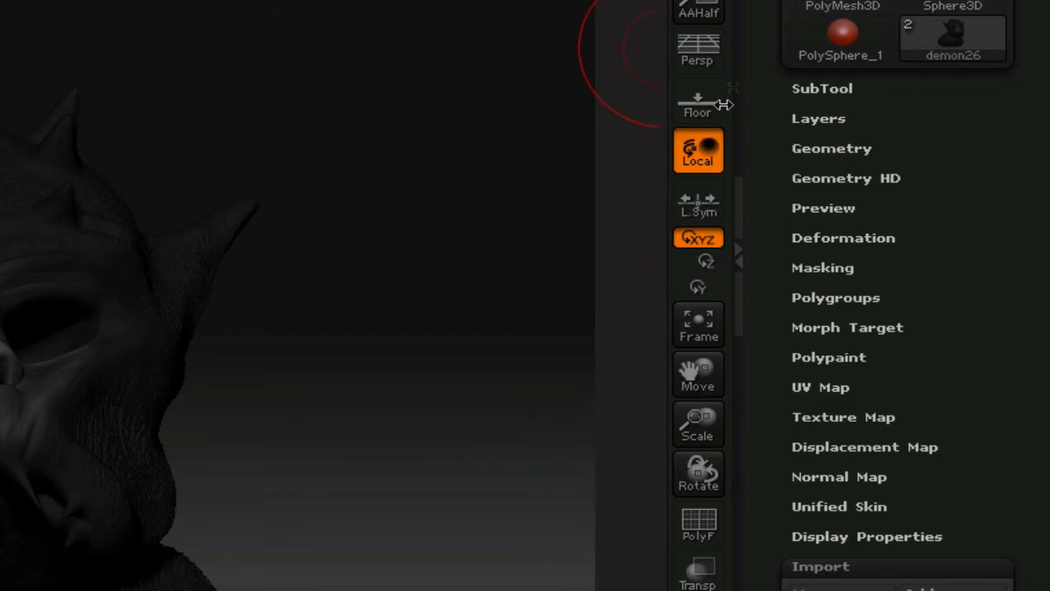
left_click(831, 148)
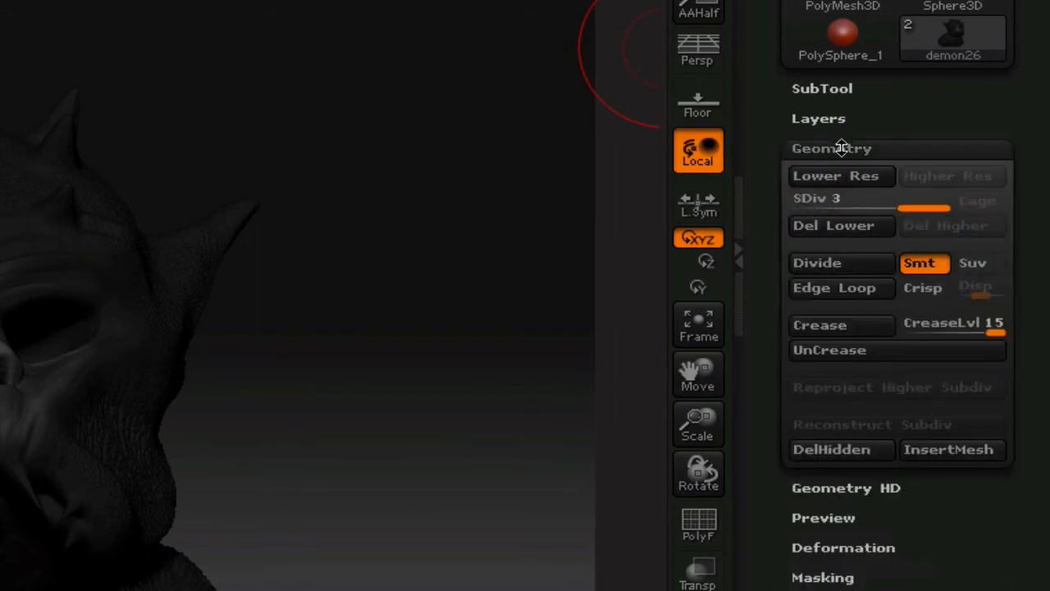
left_click_drag(923, 208, 882, 208)
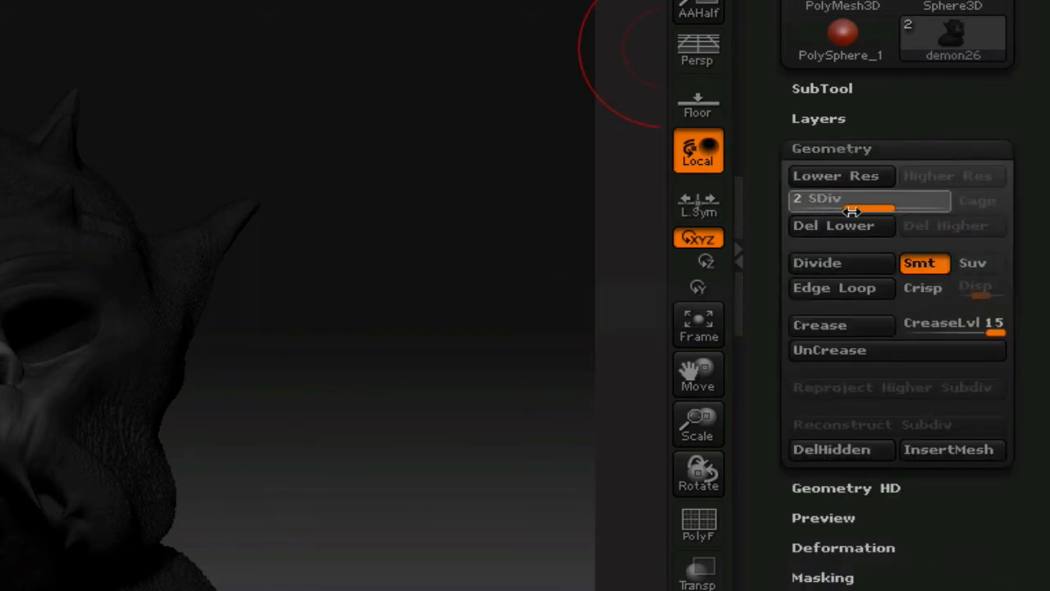
left_click(835, 176)
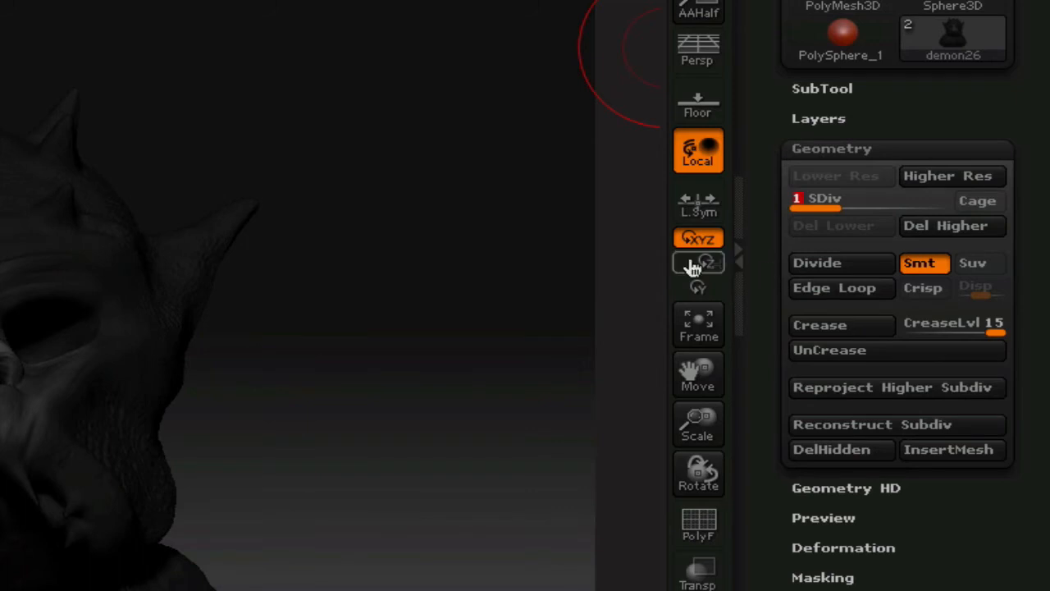
mouse_move(443, 427)
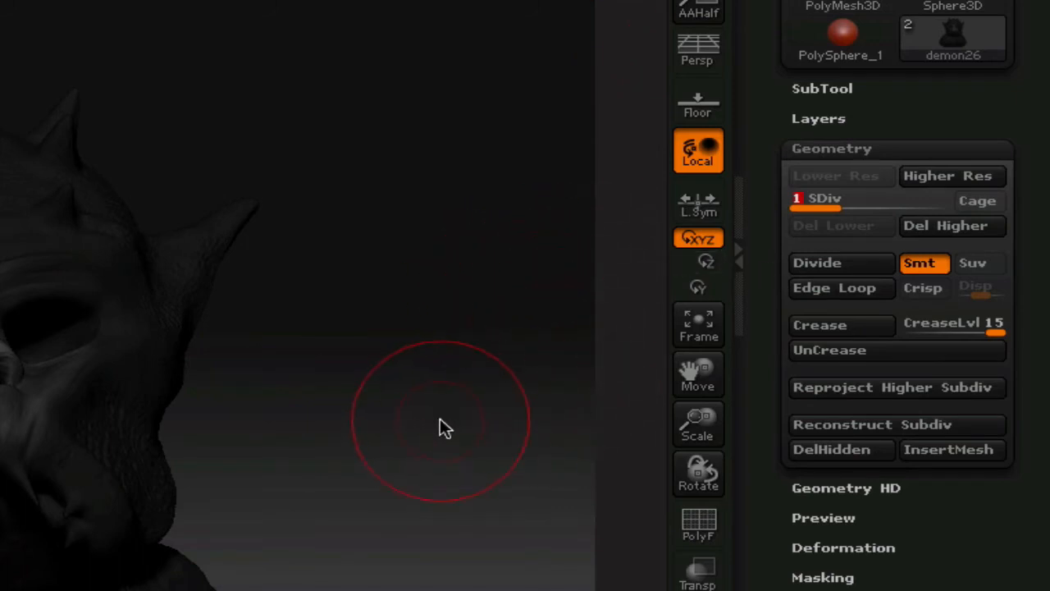
mouse_move(763, 371)
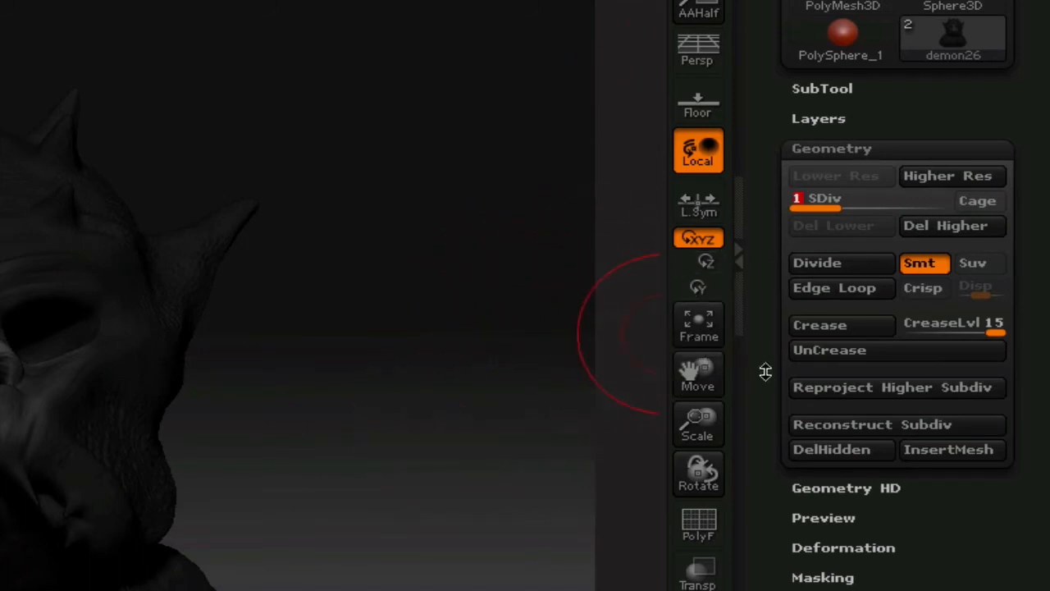
scroll("down", 3)
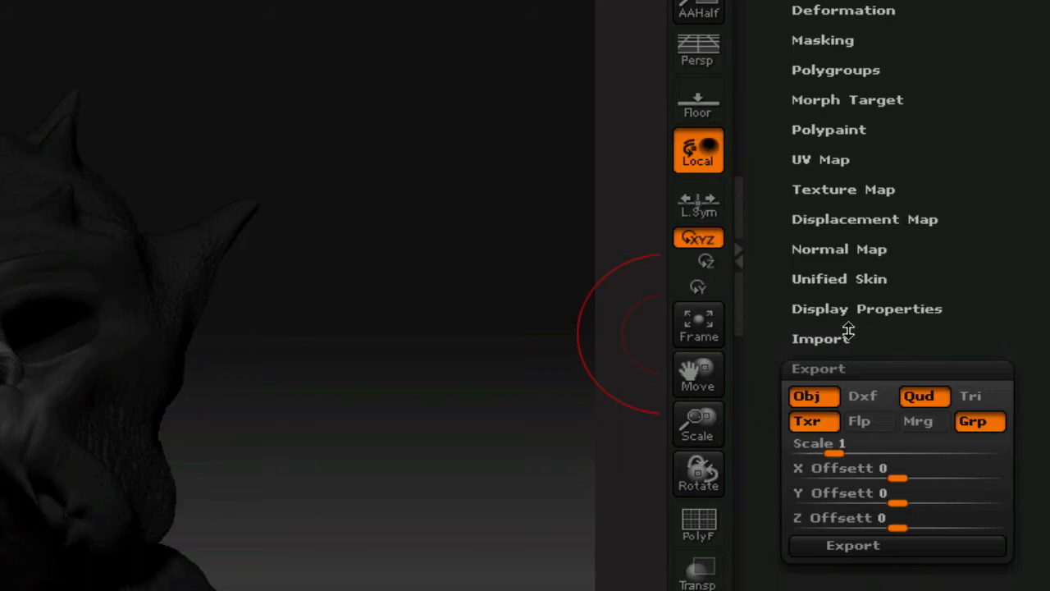
mouse_move(836, 264)
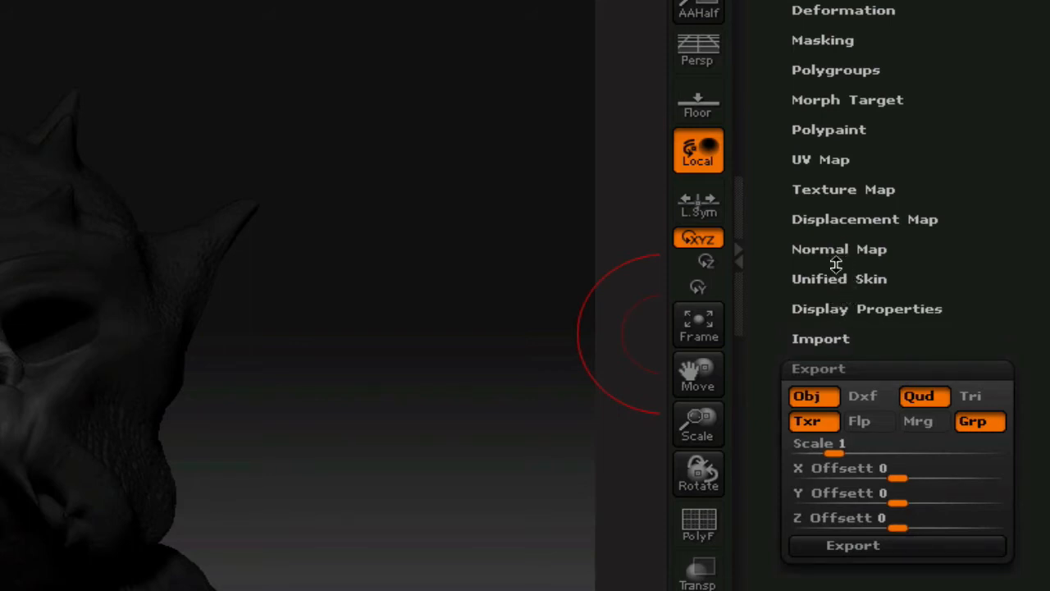
mouse_move(825, 221)
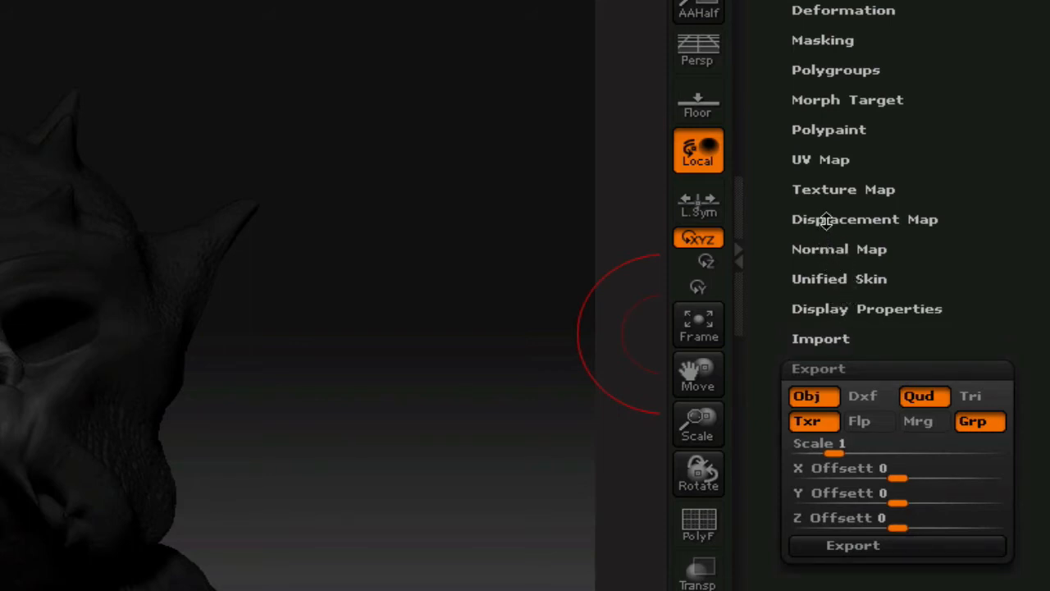
left_click(863, 219)
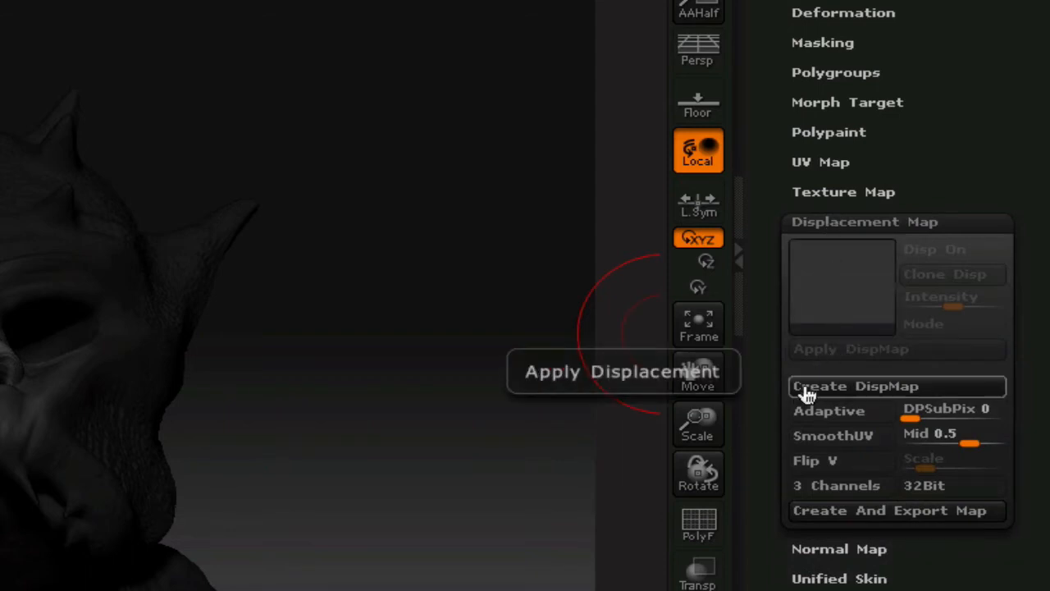
mouse_move(841, 436)
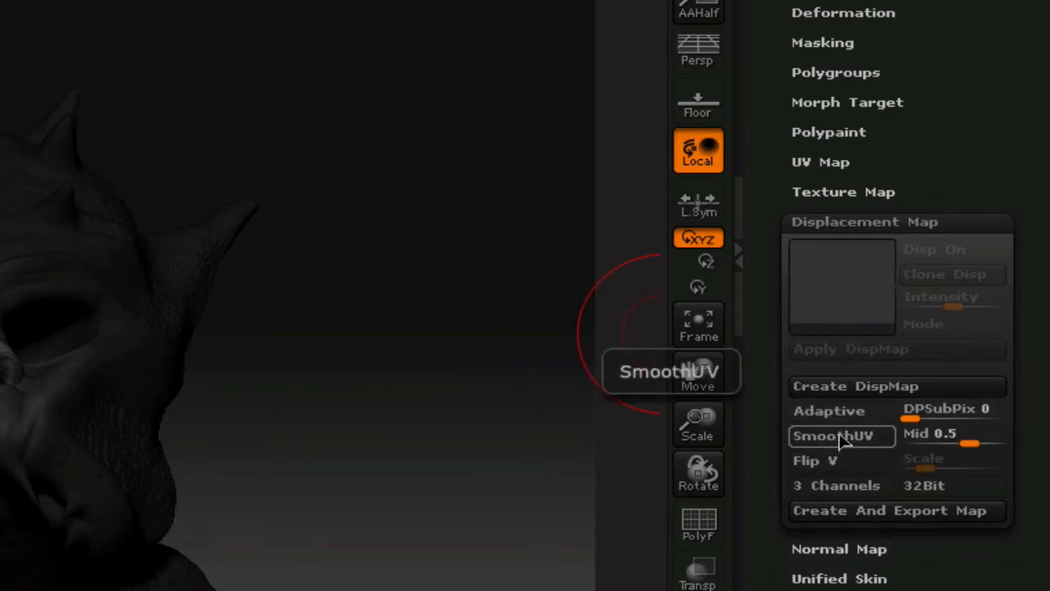
left_click(841, 435)
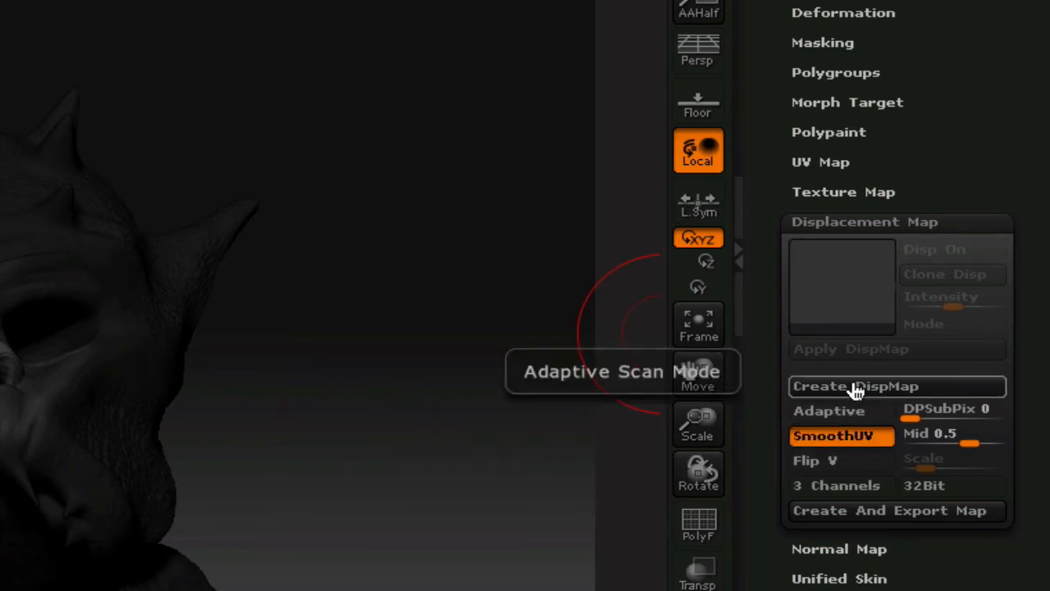
mouse_move(856, 386)
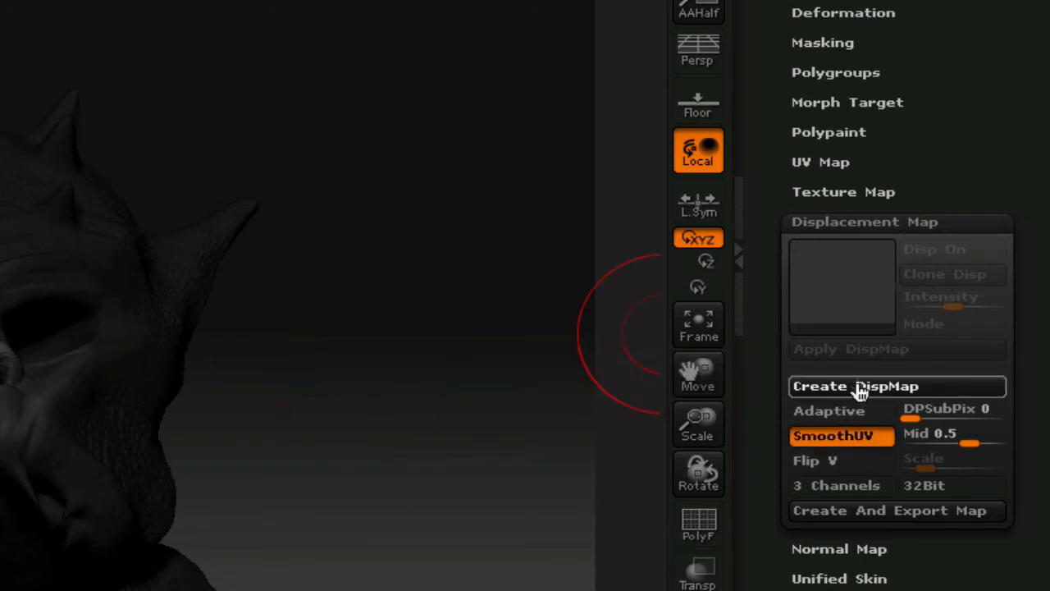
mouse_move(834, 396)
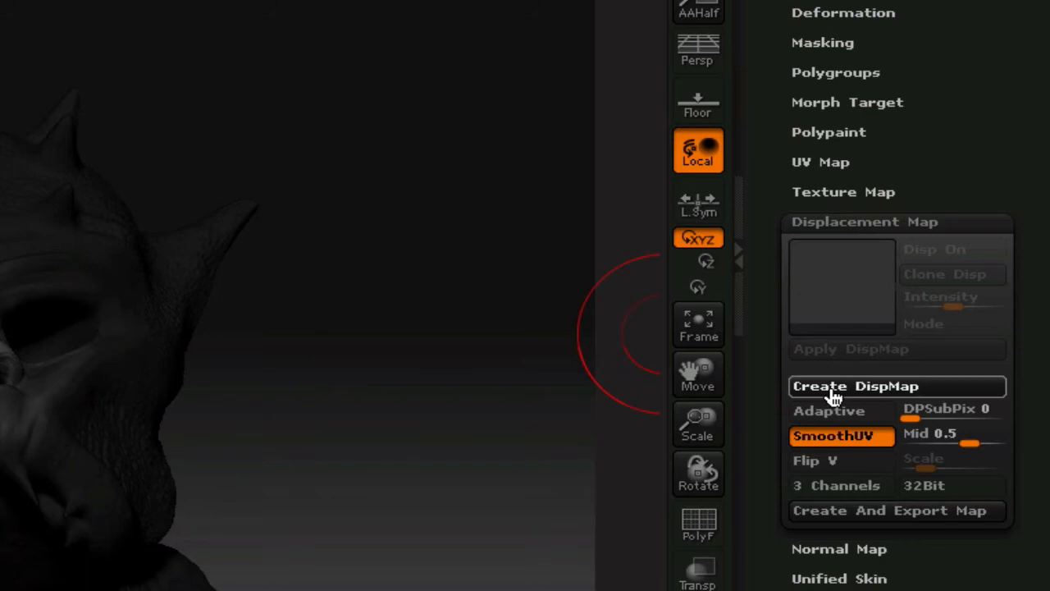
mouse_move(824, 378)
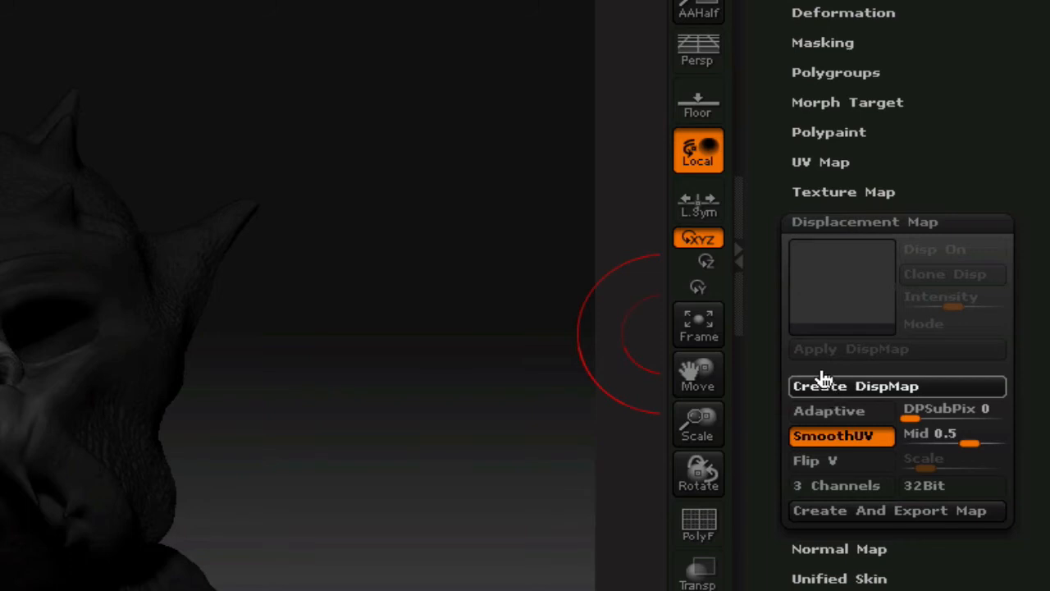
mouse_move(828, 372)
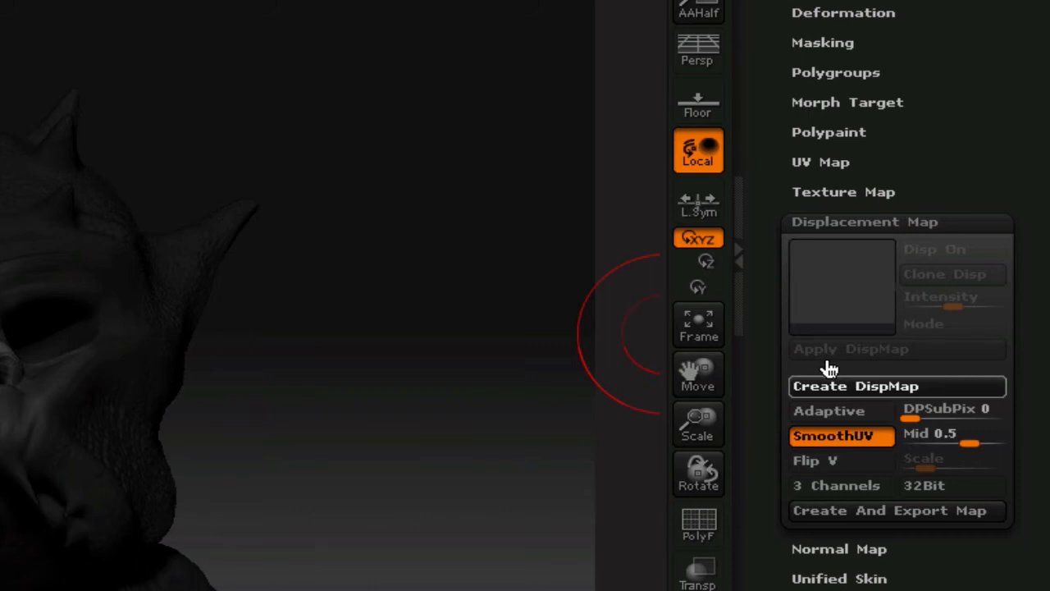
mouse_move(685, 357)
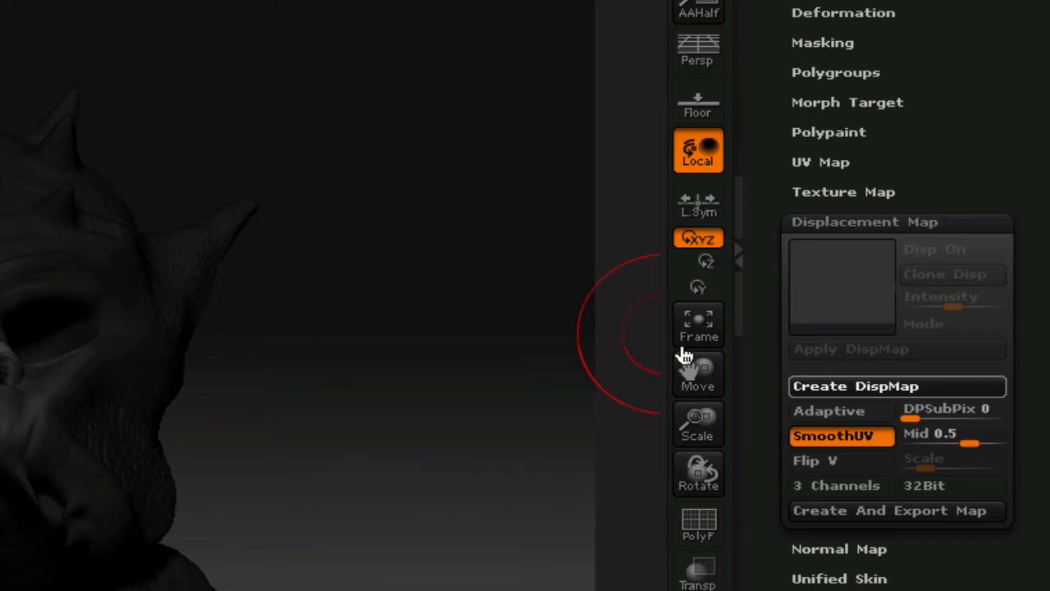
mouse_move(799, 363)
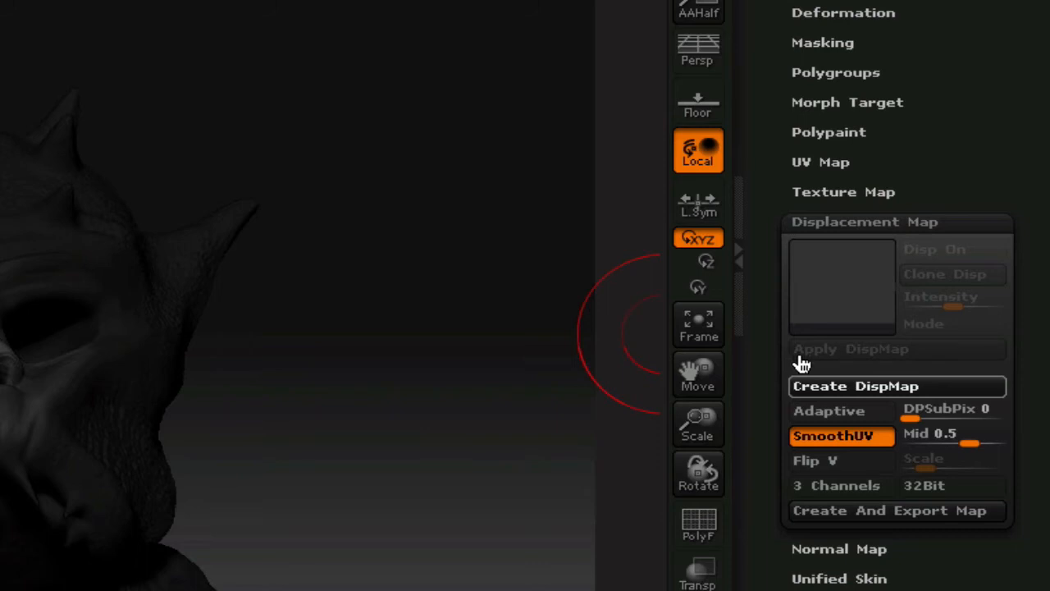
mouse_move(544, 439)
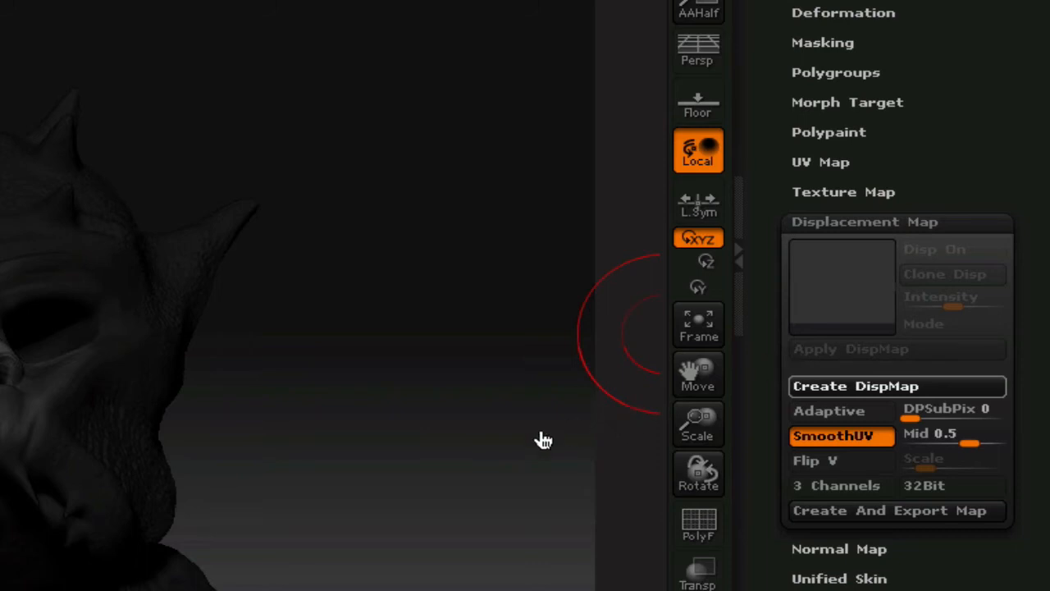
mouse_move(522, 470)
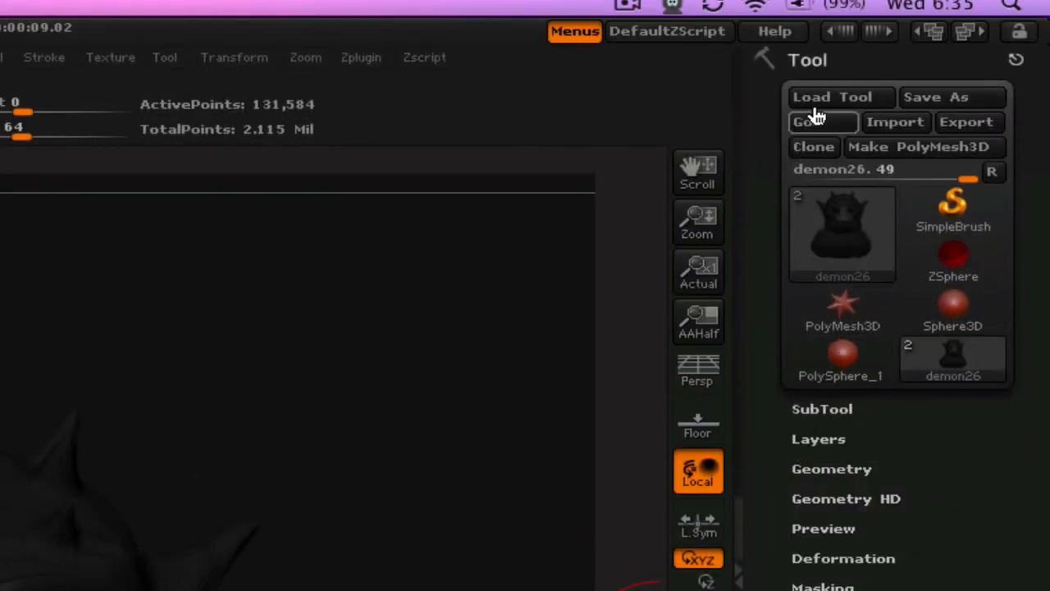
mouse_move(813, 146)
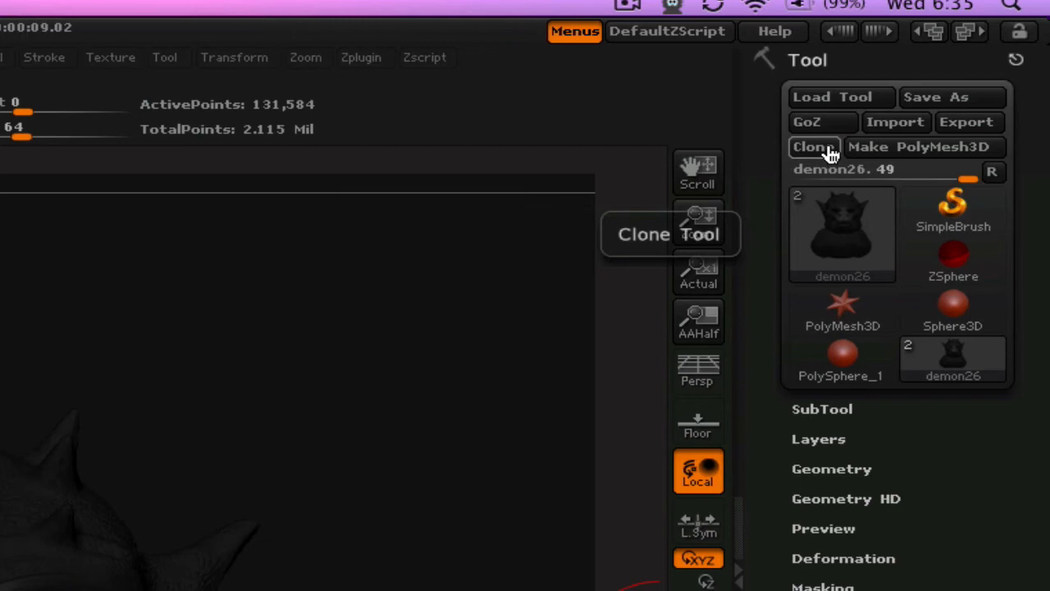
mouse_move(823, 121)
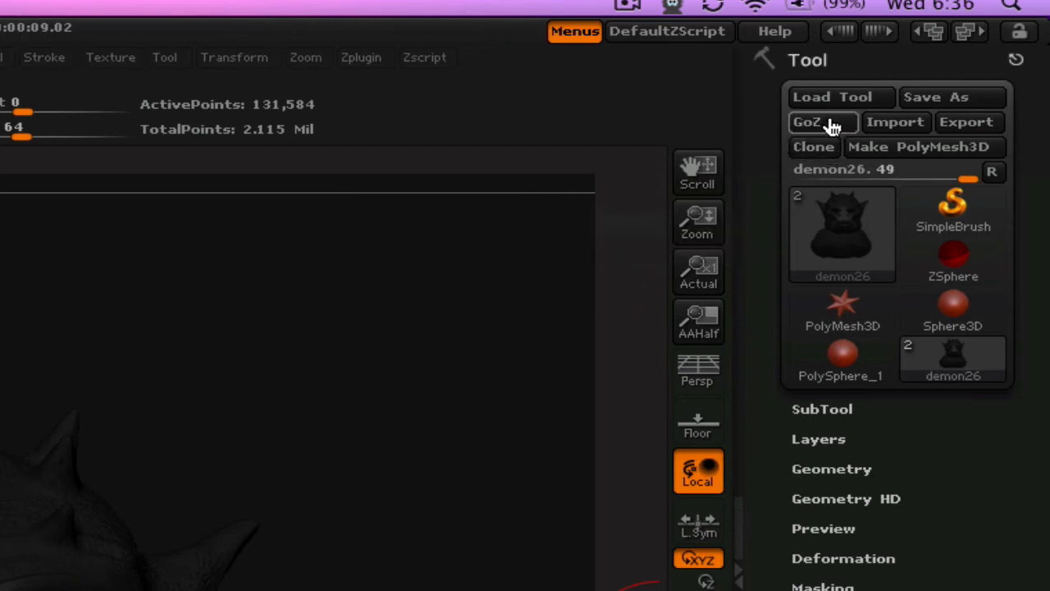
Use Tool > GoZ and pick Maya as the target application
left_click(805, 122)
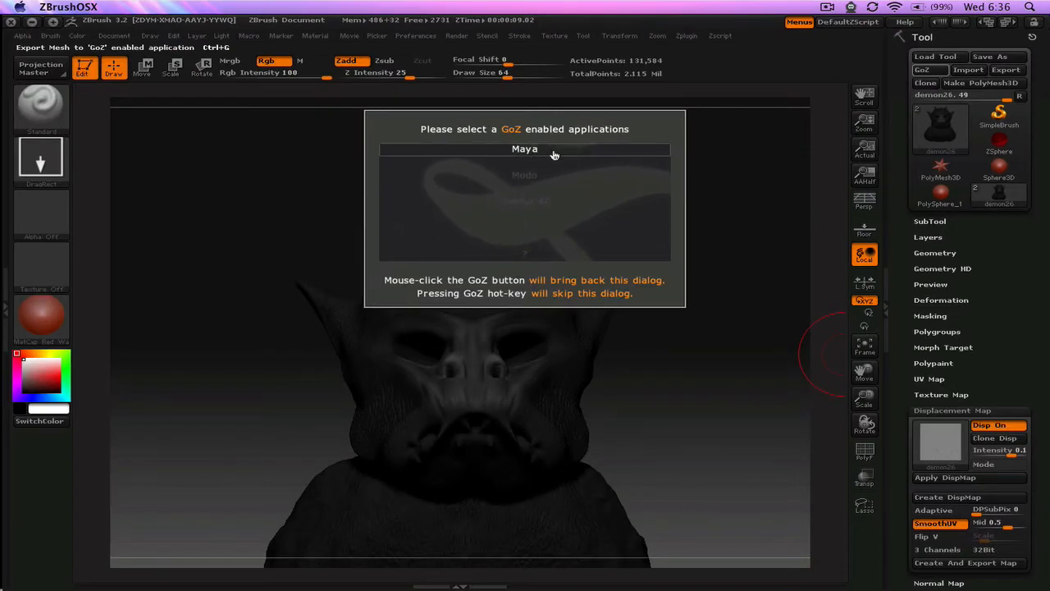
mouse_move(548, 174)
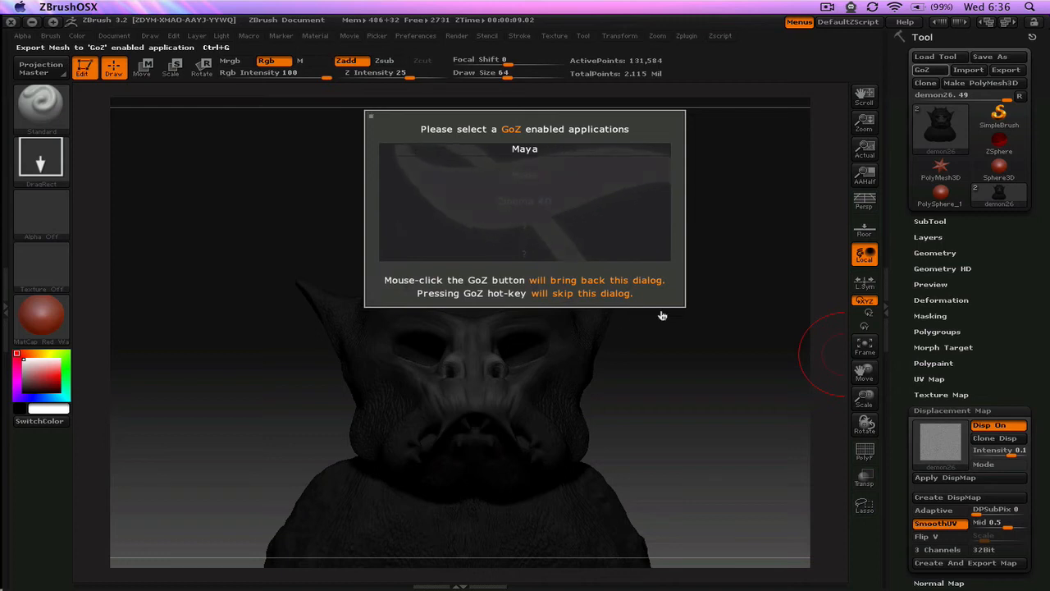
mouse_move(669, 358)
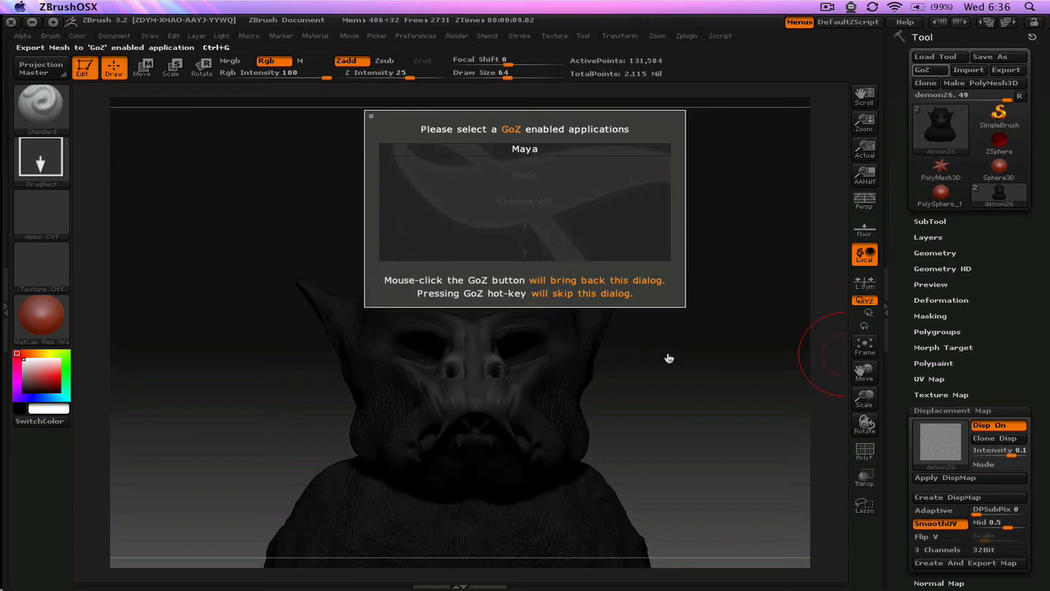
mouse_move(614, 326)
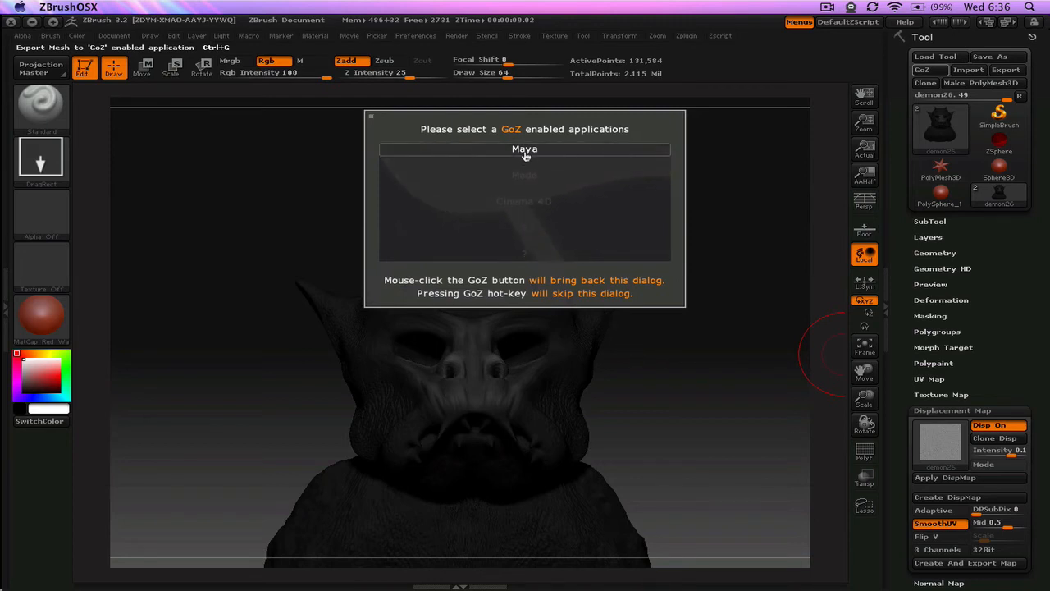
left_click(524, 148)
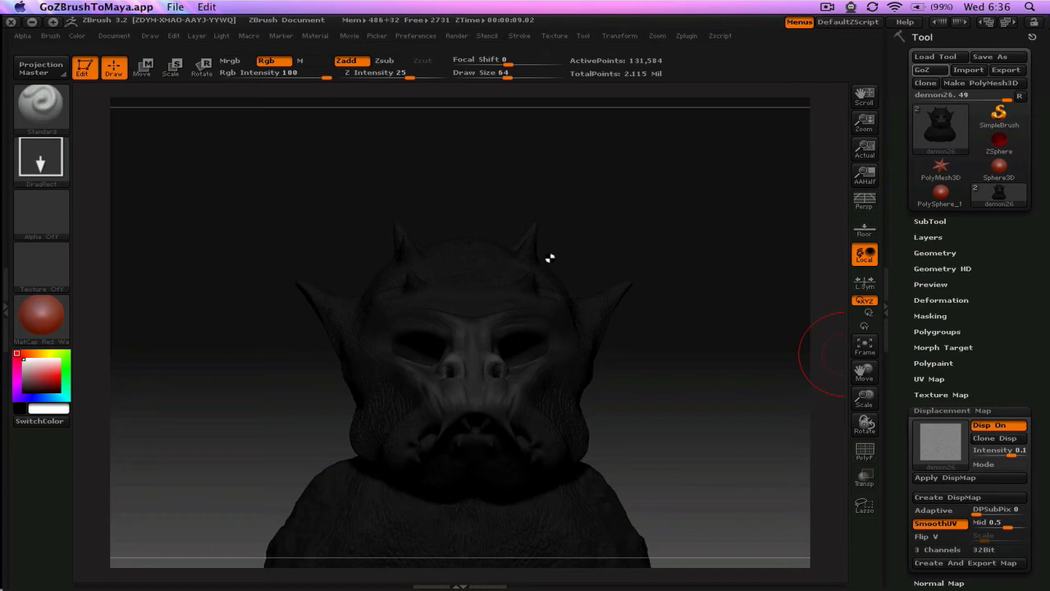
mouse_move(495, 333)
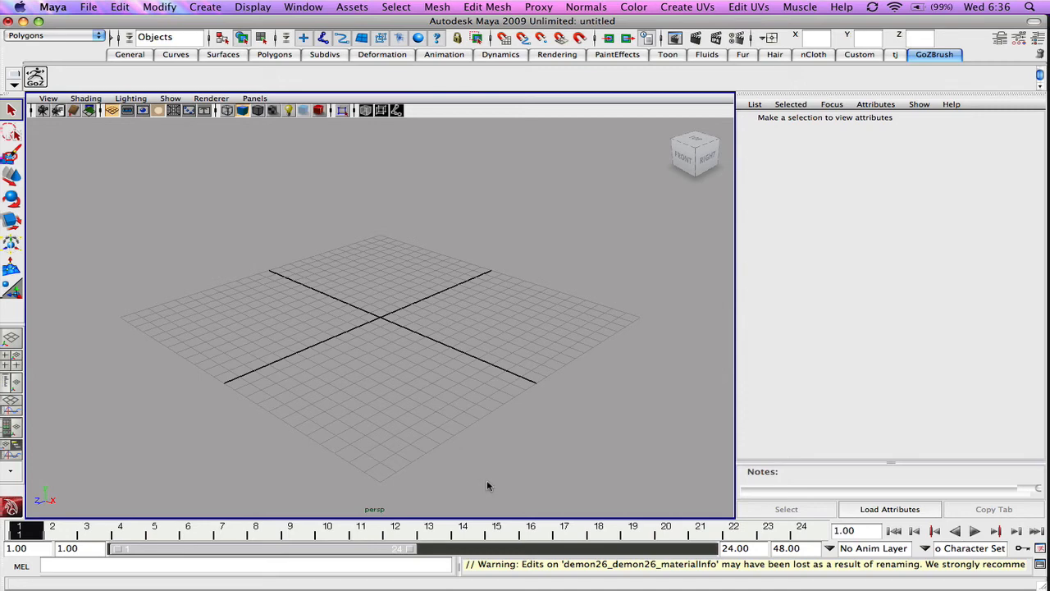
mouse_move(447, 479)
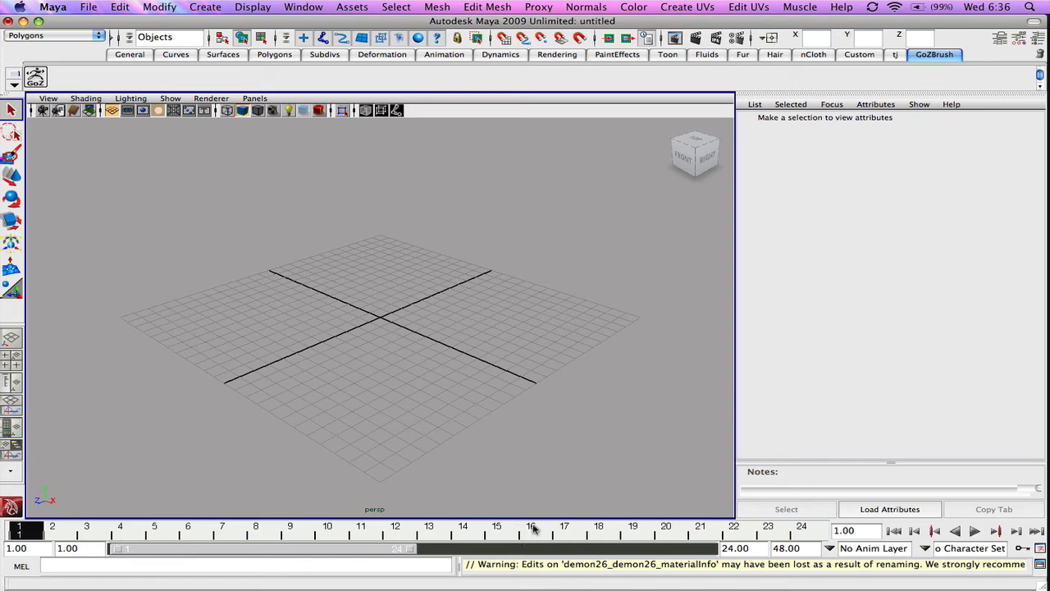
mouse_move(507, 486)
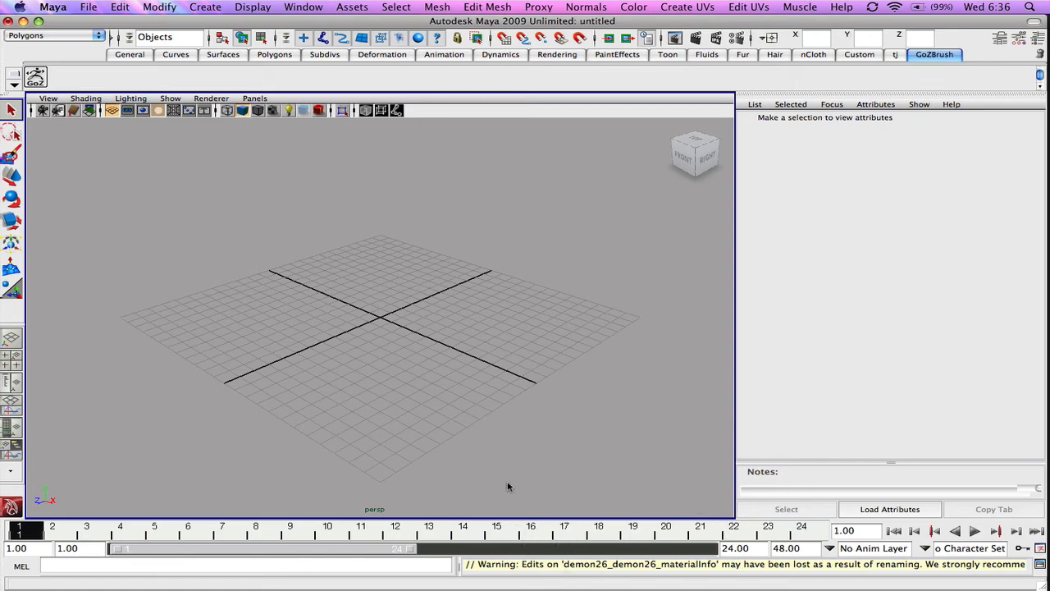
mouse_move(388, 334)
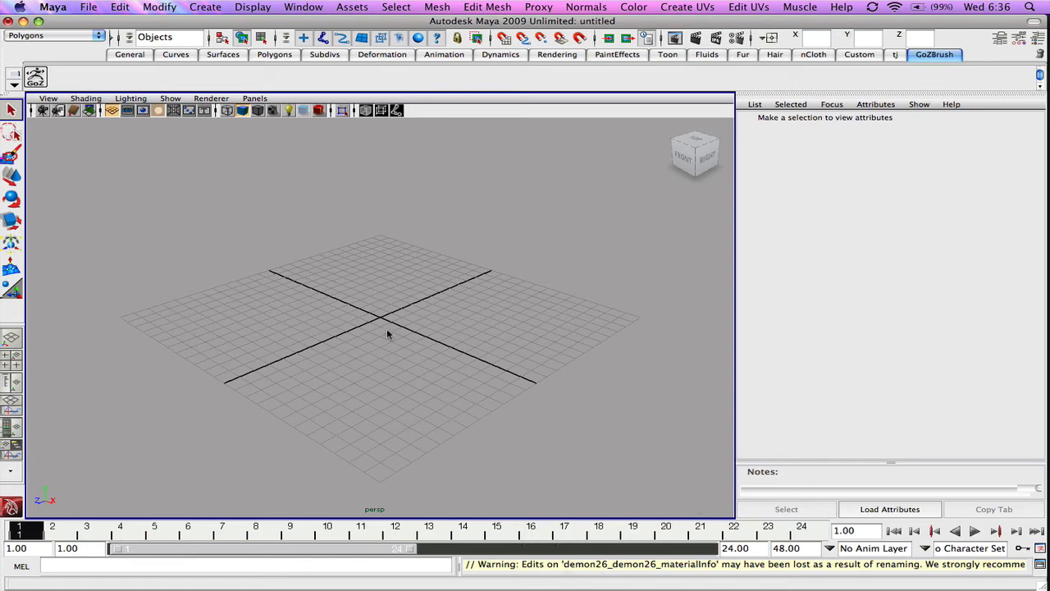
mouse_move(388, 369)
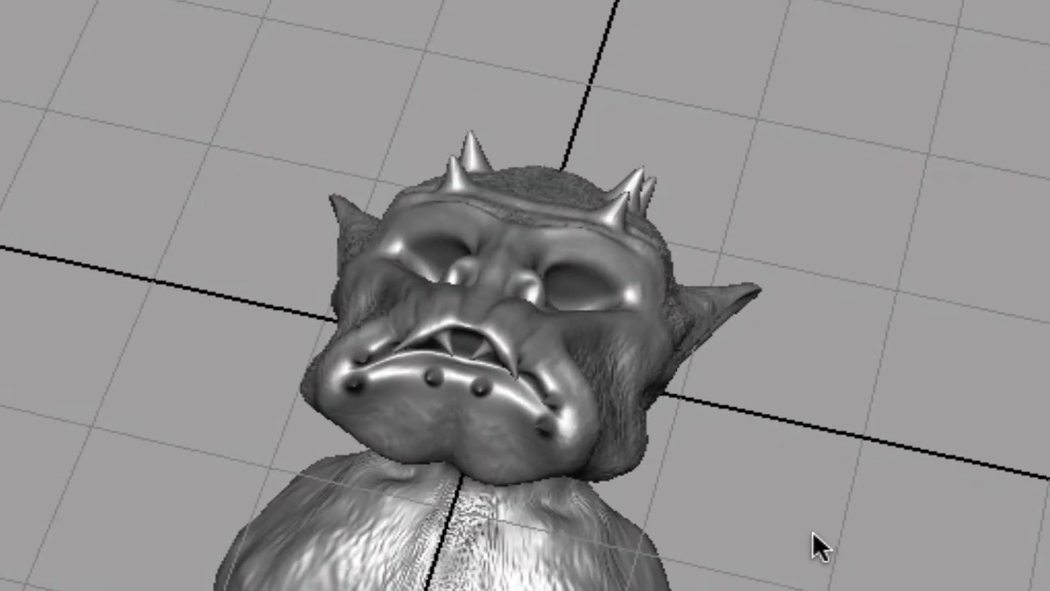
mouse_move(808, 545)
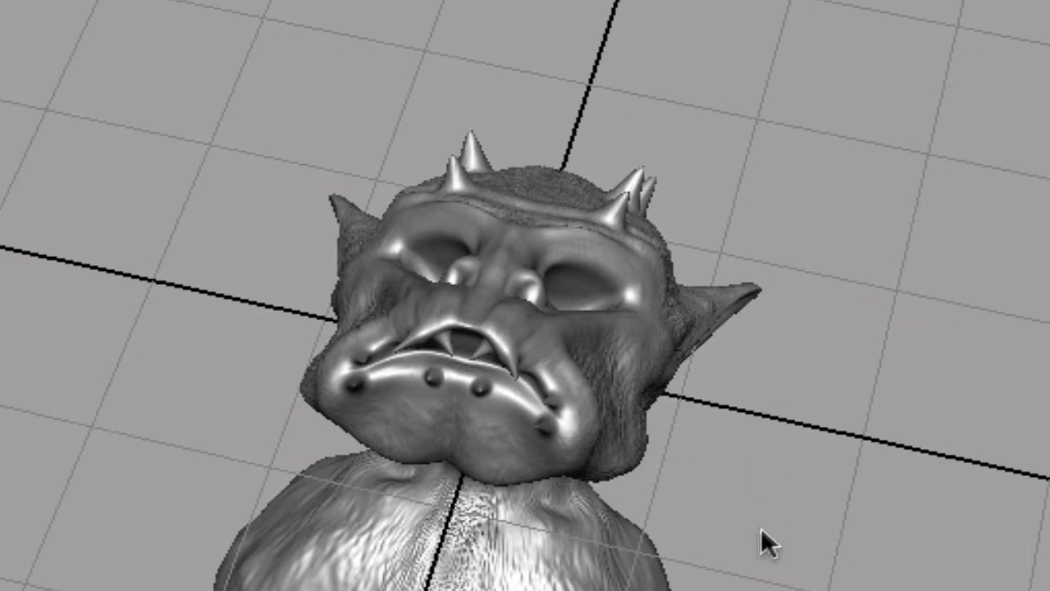
mouse_move(766, 549)
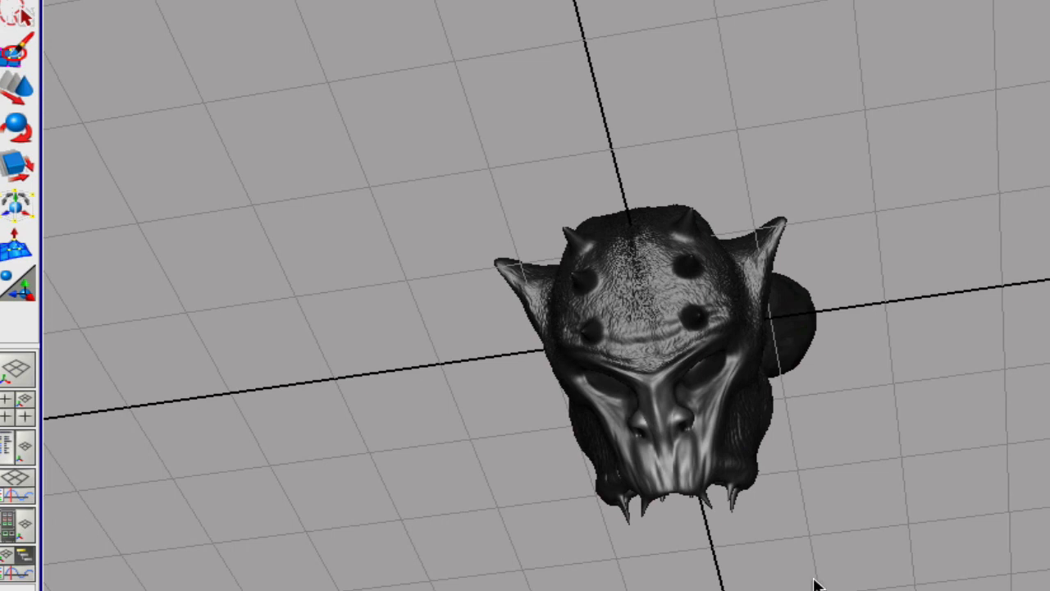
mouse_move(835, 545)
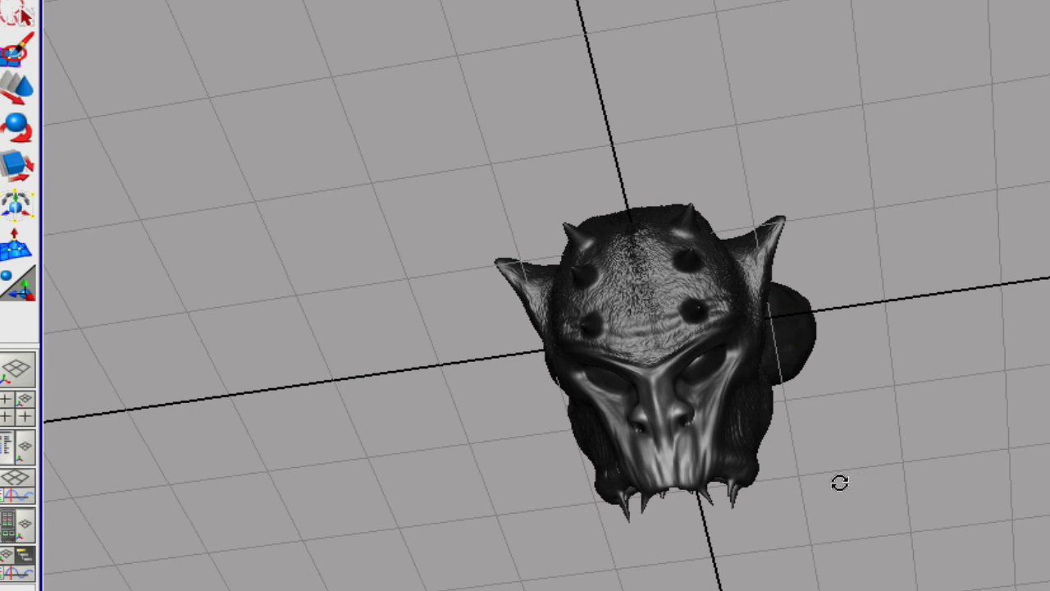
Tumble the Maya perspective camera around to the demon bust's face
left_click_drag(839, 482, 878, 491)
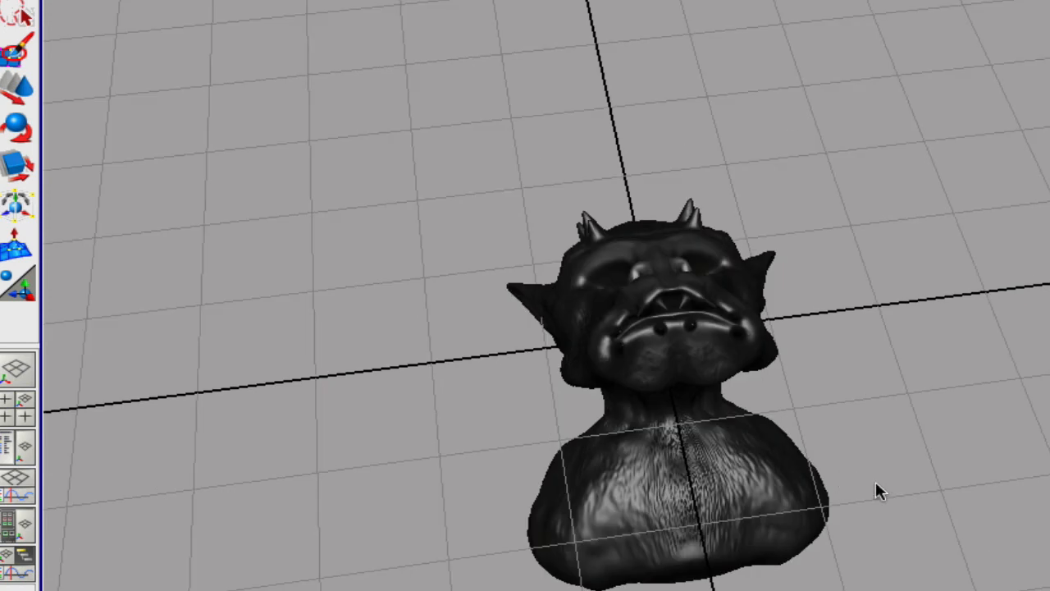
mouse_move(873, 454)
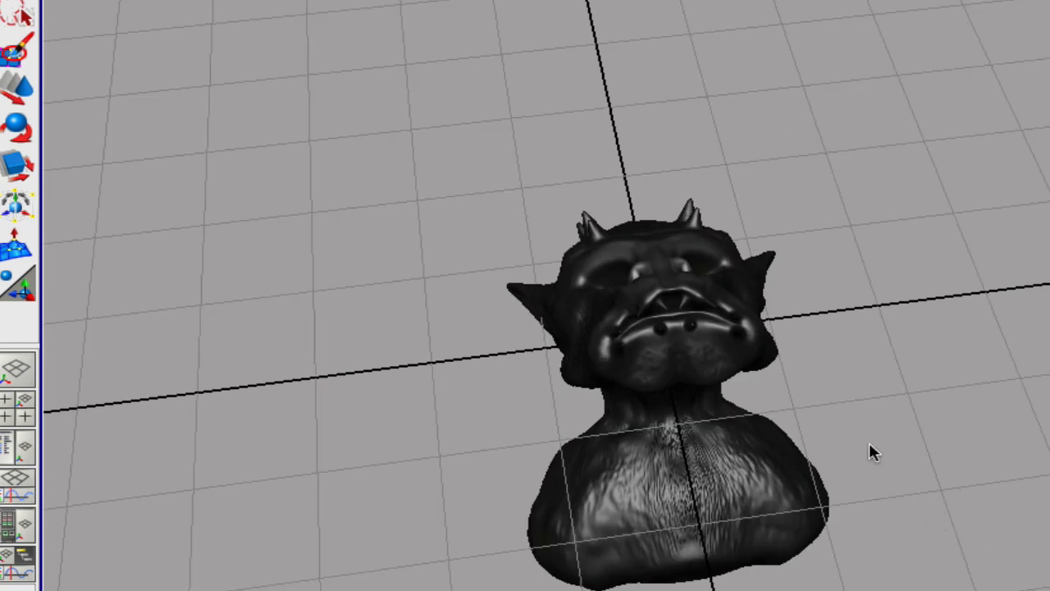